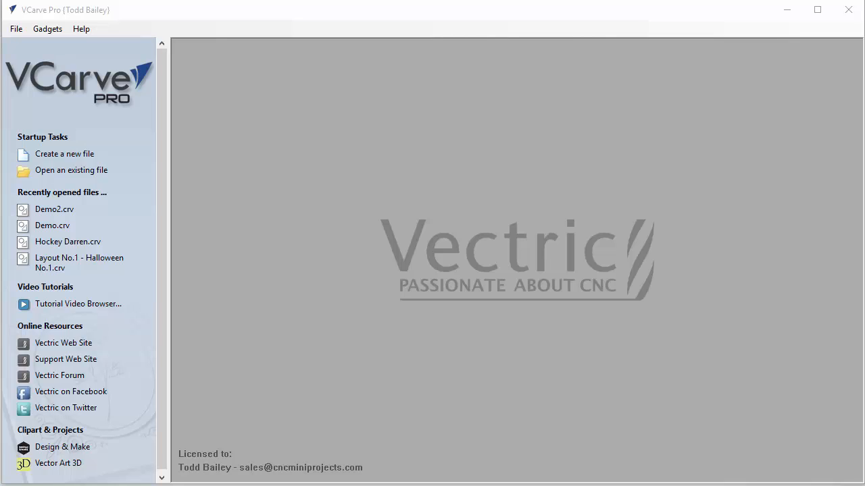
{"action": "mouse_move", "coordinate": [47, 170]}
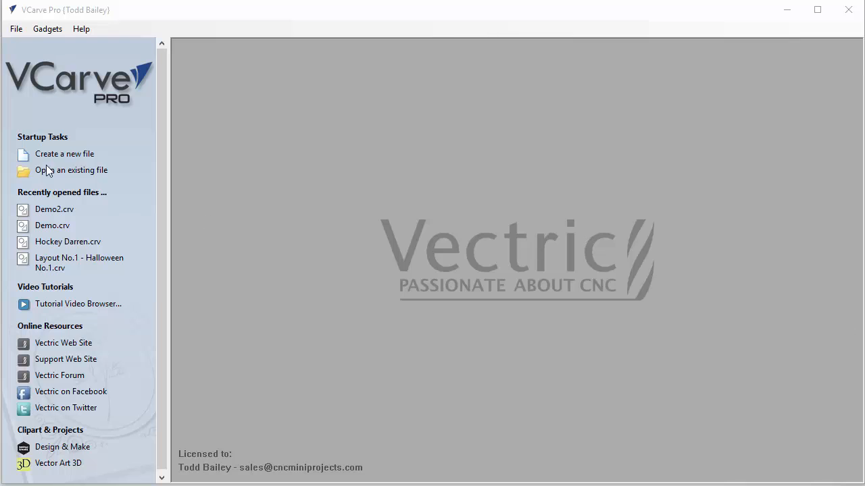
- Start a new blank job and review the 10 by 10 inch, 0.75 inch thick setup
{"action": "left_click", "coordinate": [64, 154]}
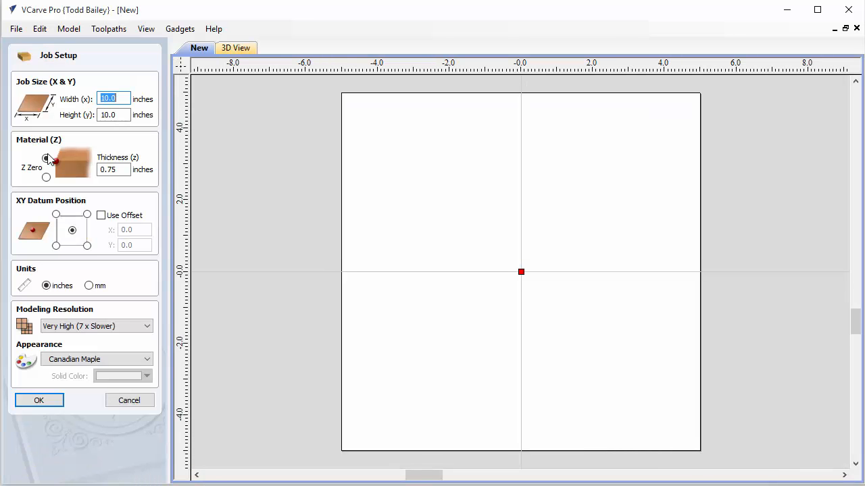
{"action": "left_click", "coordinate": [46, 158]}
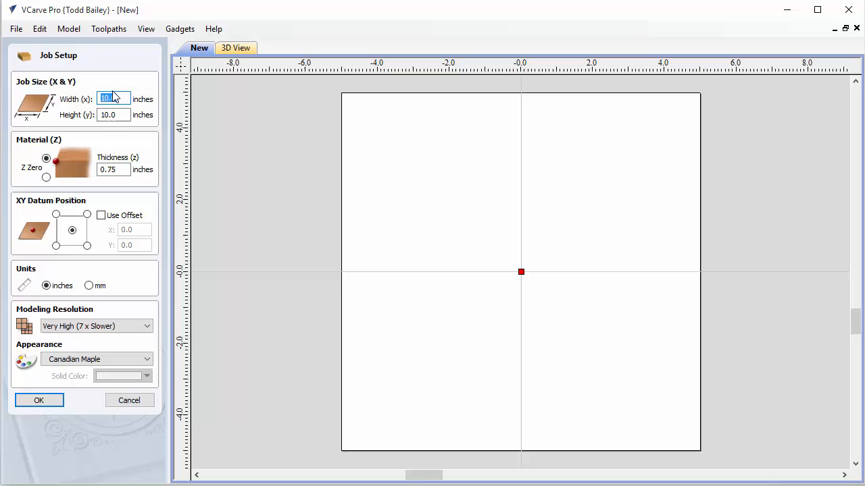
{"action": "left_click", "coordinate": [113, 114]}
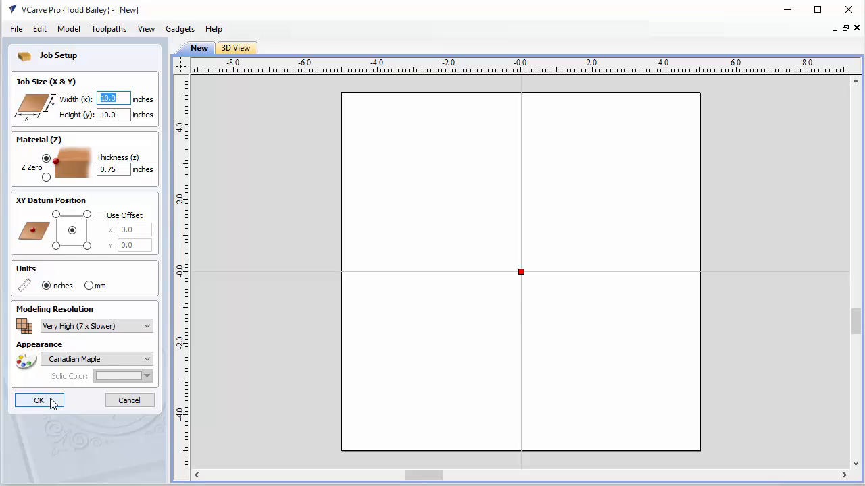
- Accept the job size, then add a wavy board from Under the Sea No.1 and view it in 3D
{"action": "left_click", "coordinate": [38, 399]}
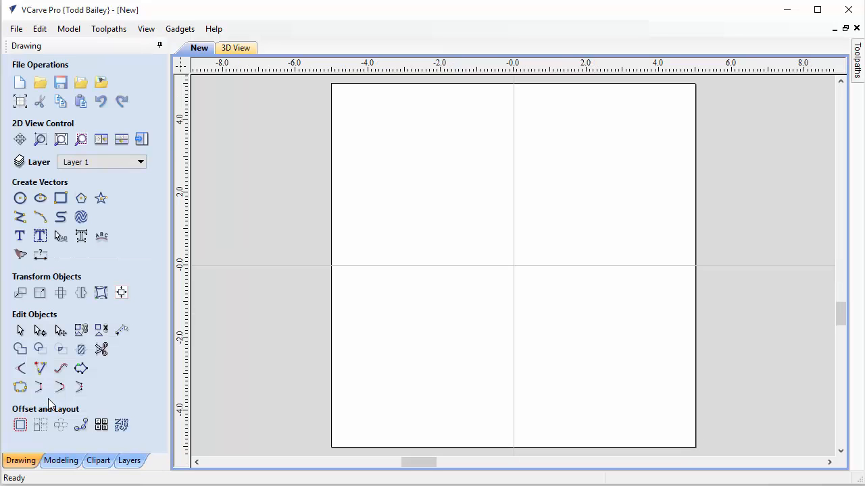
{"action": "left_click", "coordinate": [97, 461]}
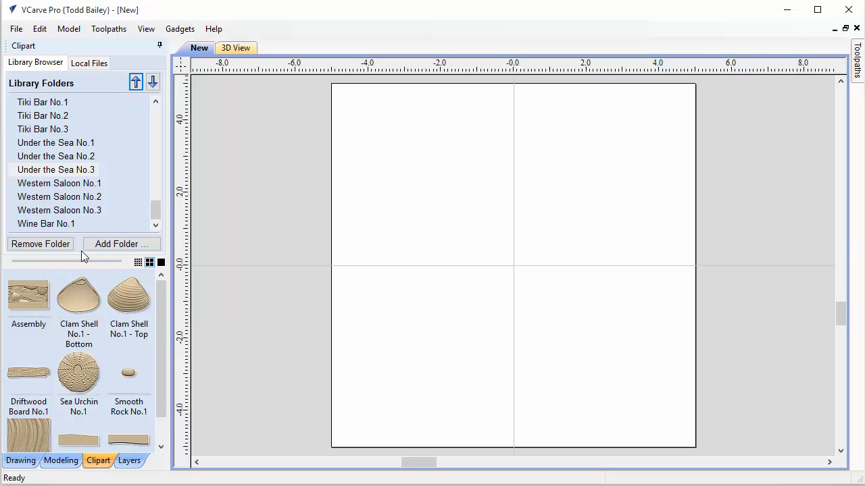
{"action": "mouse_move", "coordinate": [57, 170]}
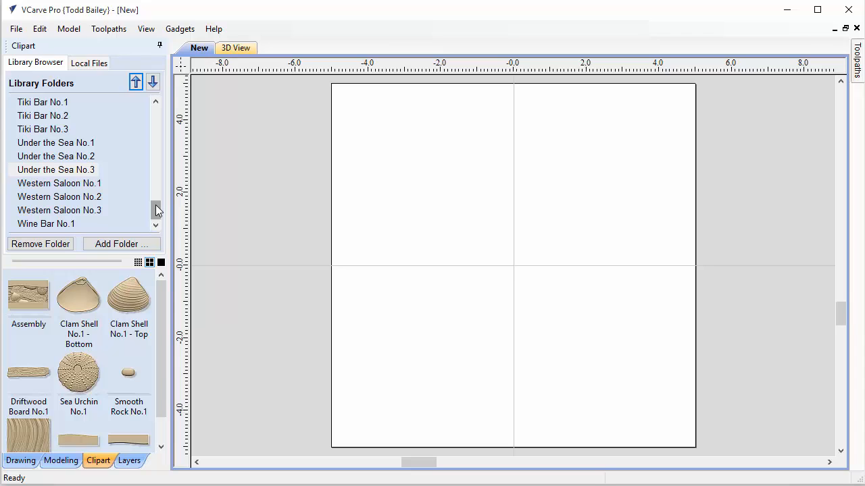
{"action": "mouse_move", "coordinate": [100, 179]}
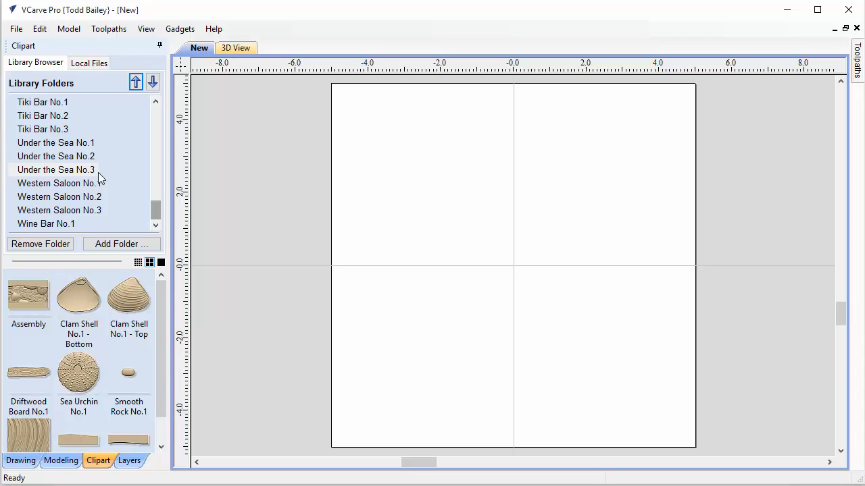
{"action": "mouse_move", "coordinate": [106, 316]}
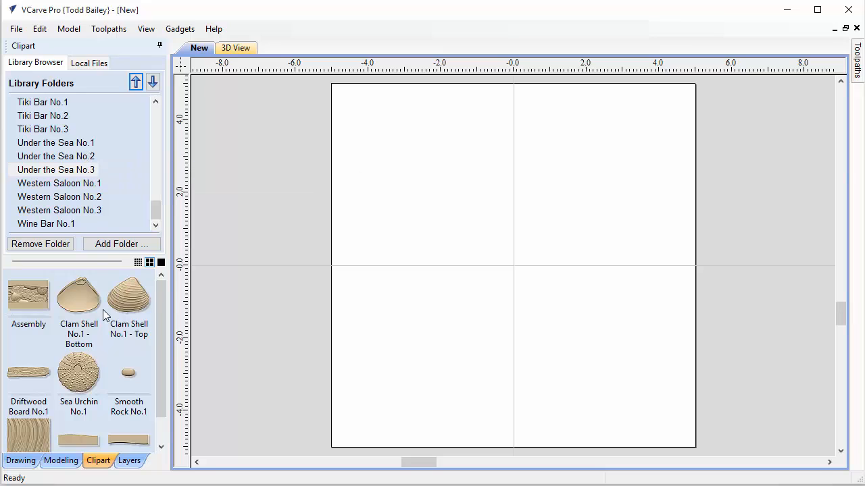
{"action": "left_click", "coordinate": [55, 143]}
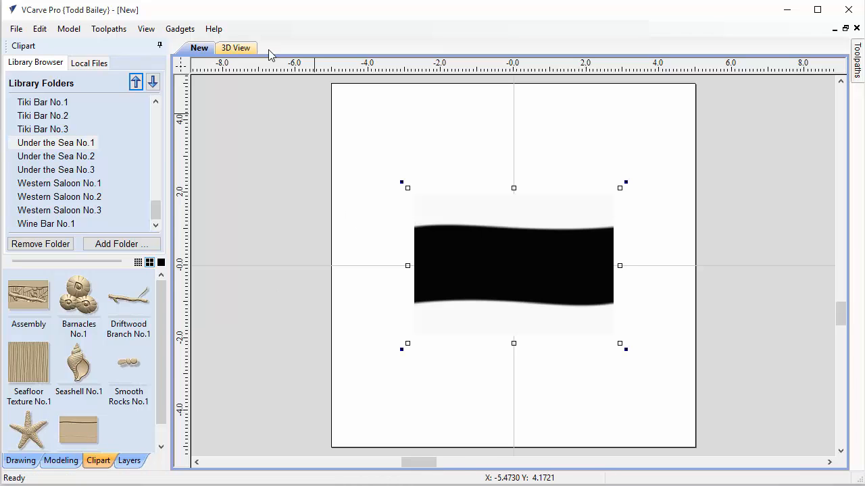
{"action": "left_click", "coordinate": [235, 47]}
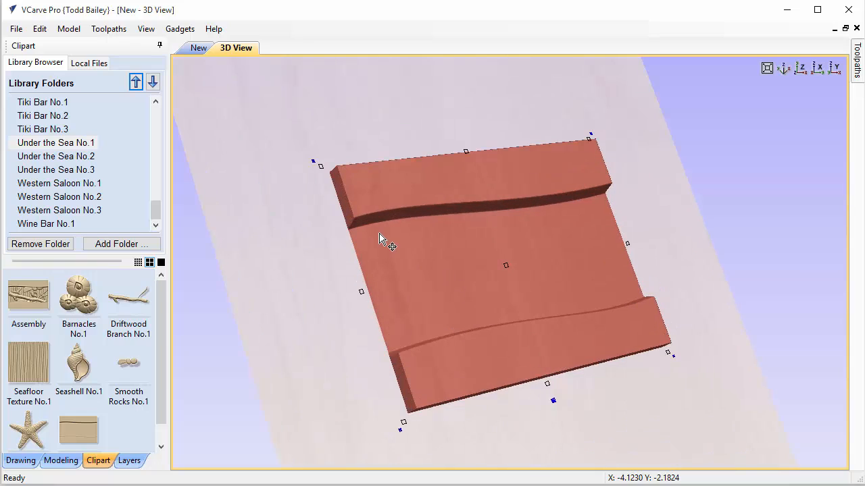
{"action": "mouse_move", "coordinate": [391, 269]}
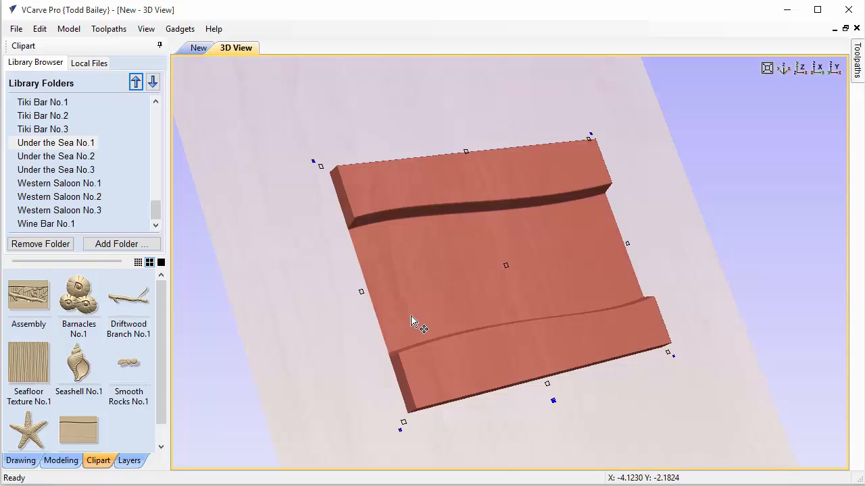
{"action": "mouse_move", "coordinate": [413, 281]}
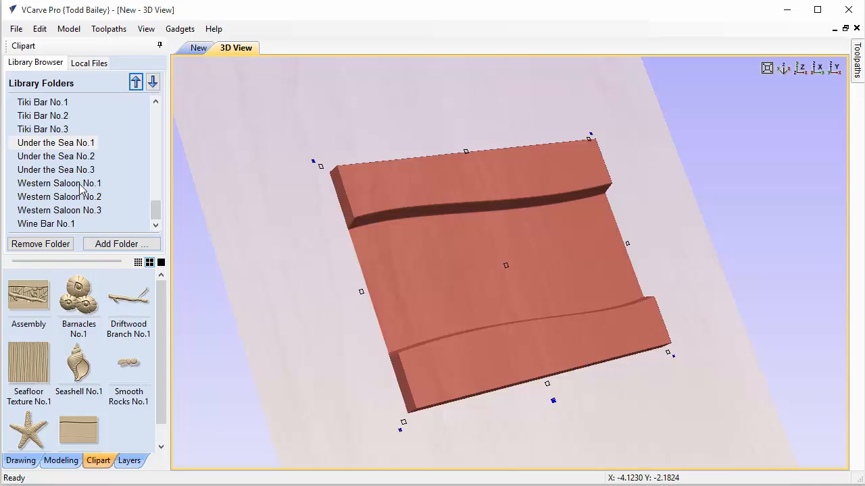
- Browse the Under the Sea No.2 and No.3 clipart collections
{"action": "left_click", "coordinate": [55, 156]}
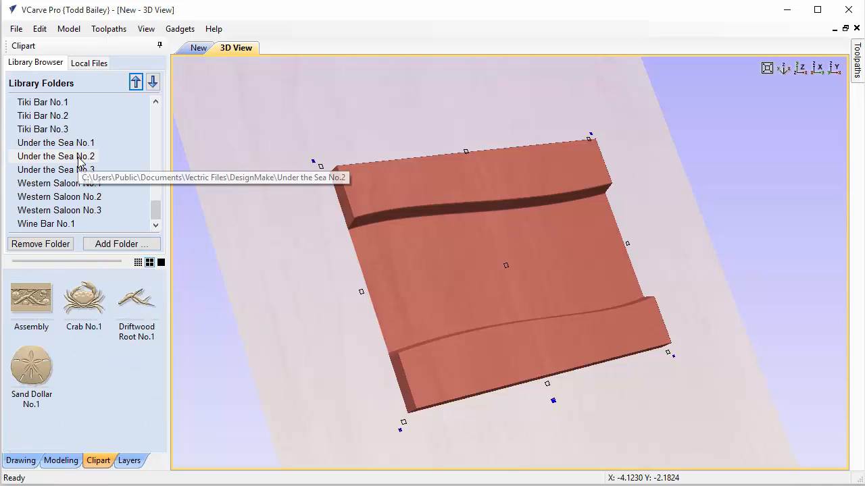
{"action": "left_click", "coordinate": [55, 157]}
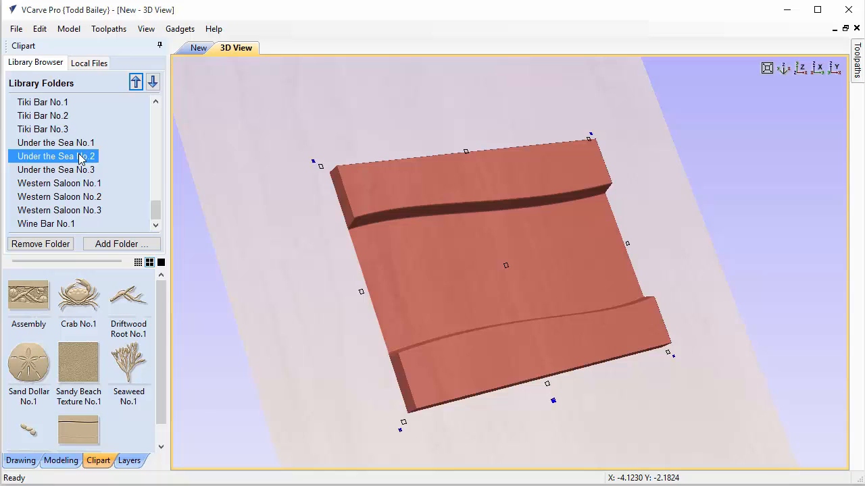
{"action": "mouse_move", "coordinate": [278, 230]}
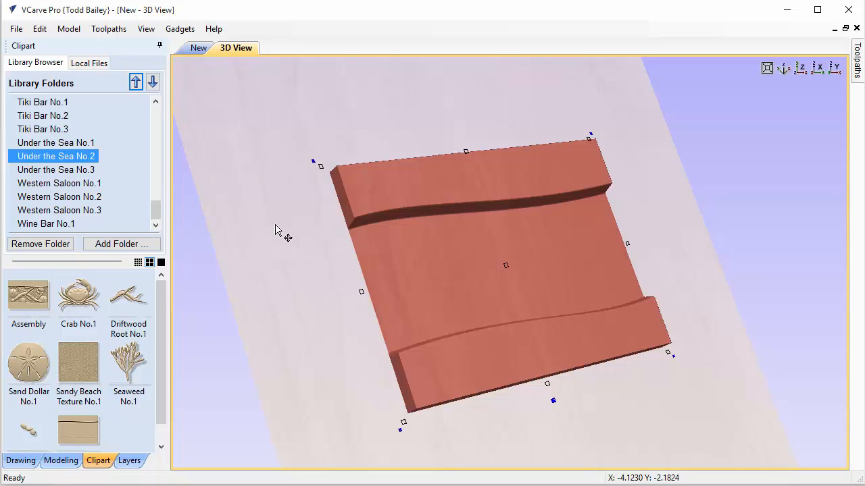
{"action": "mouse_move", "coordinate": [187, 264]}
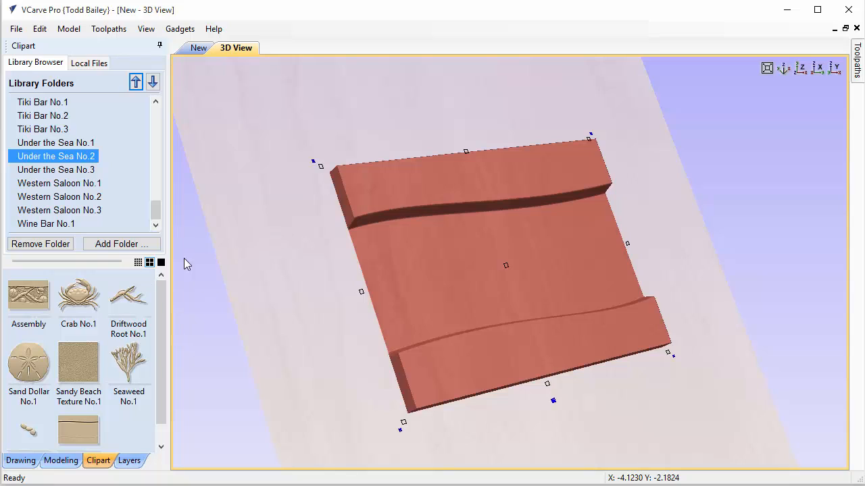
{"action": "mouse_move", "coordinate": [460, 263]}
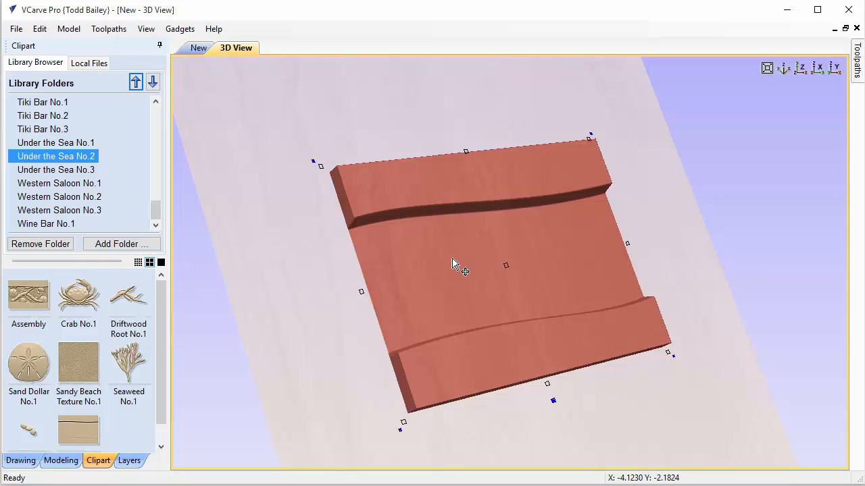
{"action": "mouse_move", "coordinate": [438, 249]}
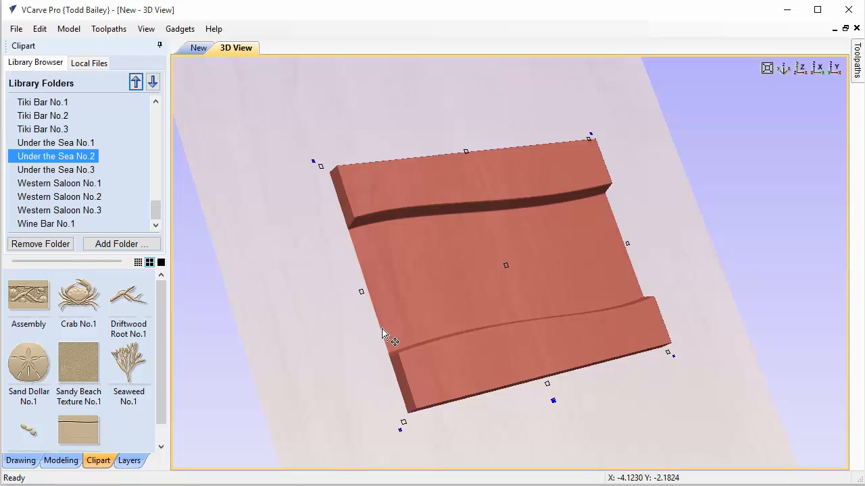
{"action": "mouse_move", "coordinate": [414, 249]}
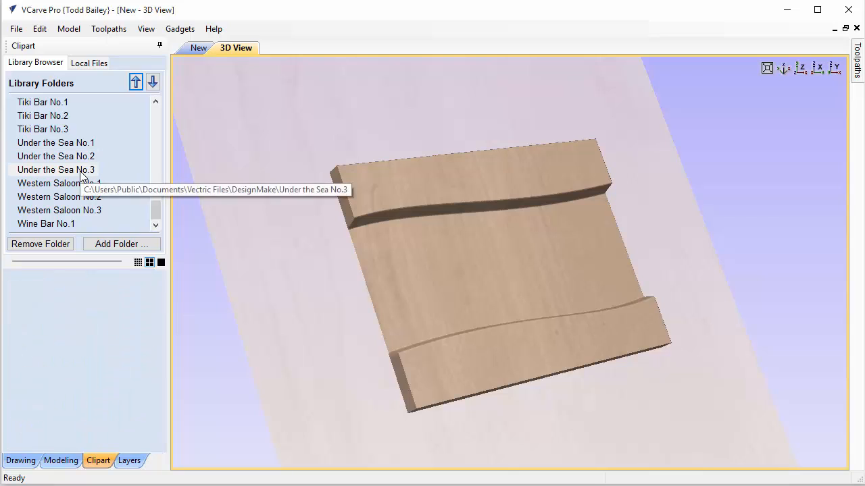
{"action": "left_click", "coordinate": [56, 170]}
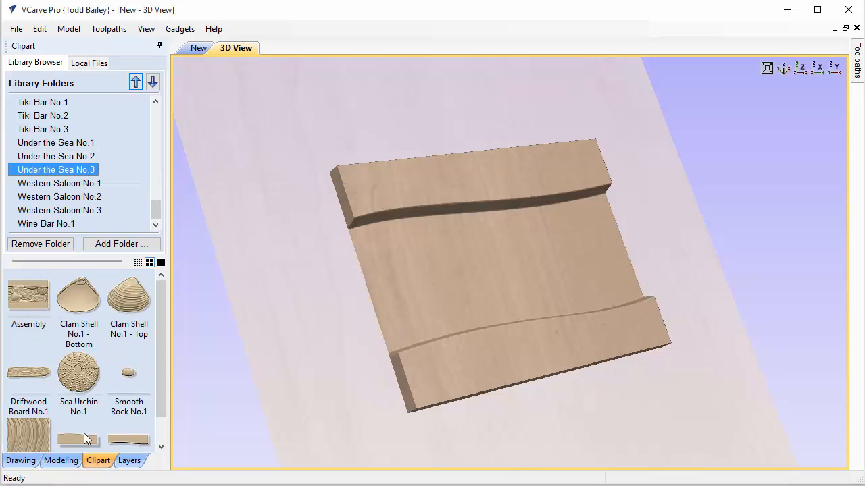
{"action": "left_click", "coordinate": [416, 208]}
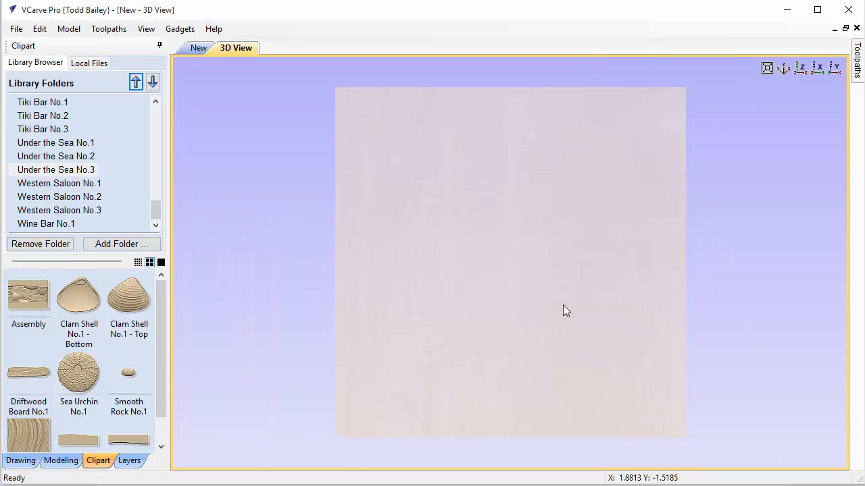
{"action": "mouse_move", "coordinate": [111, 352]}
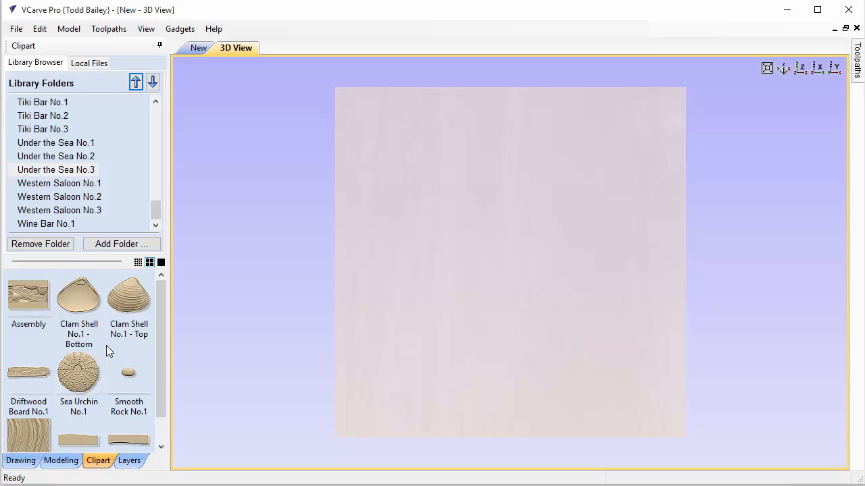
{"action": "mouse_move", "coordinate": [81, 439]}
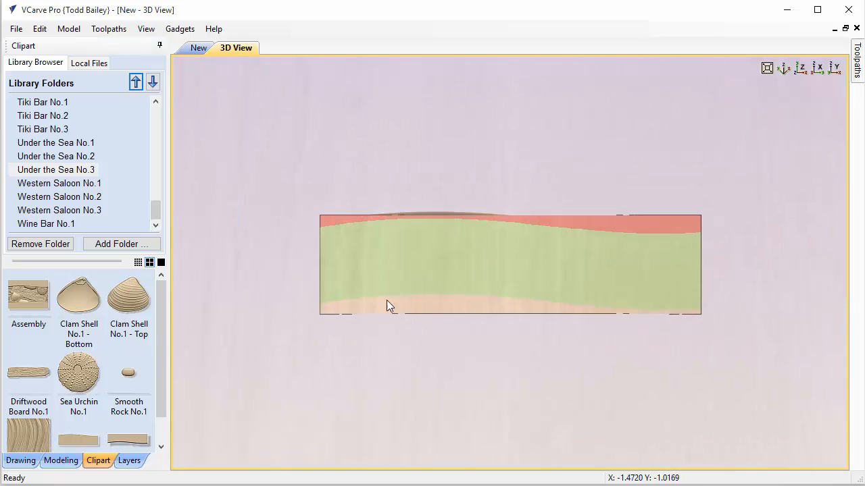
{"action": "mouse_move", "coordinate": [362, 205]}
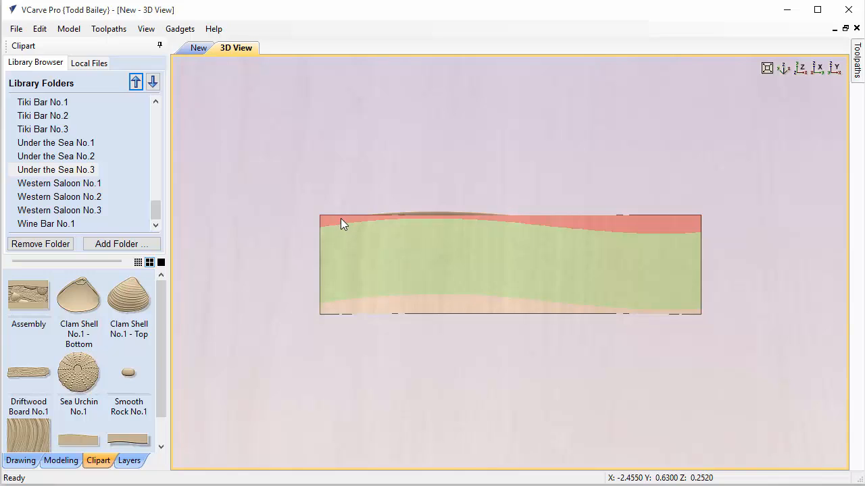
{"action": "mouse_move", "coordinate": [519, 205]}
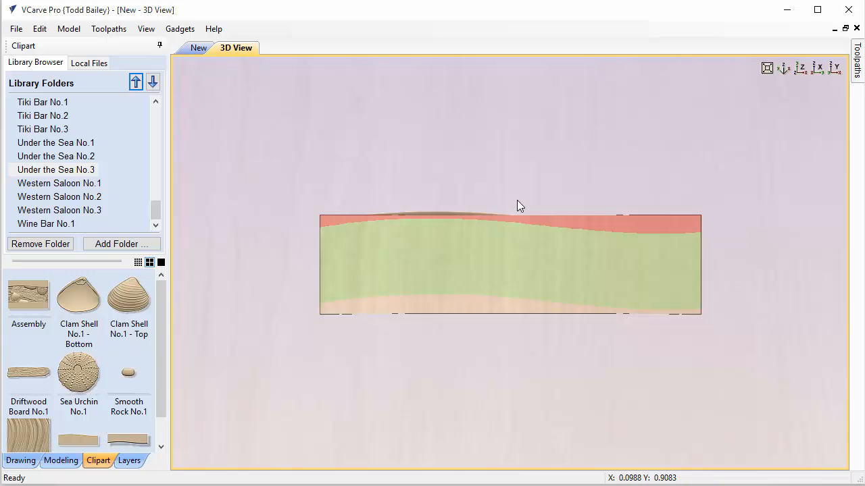
- Place the board clipart, try a copy above it, then keep a single board
{"action": "left_click", "coordinate": [510, 264]}
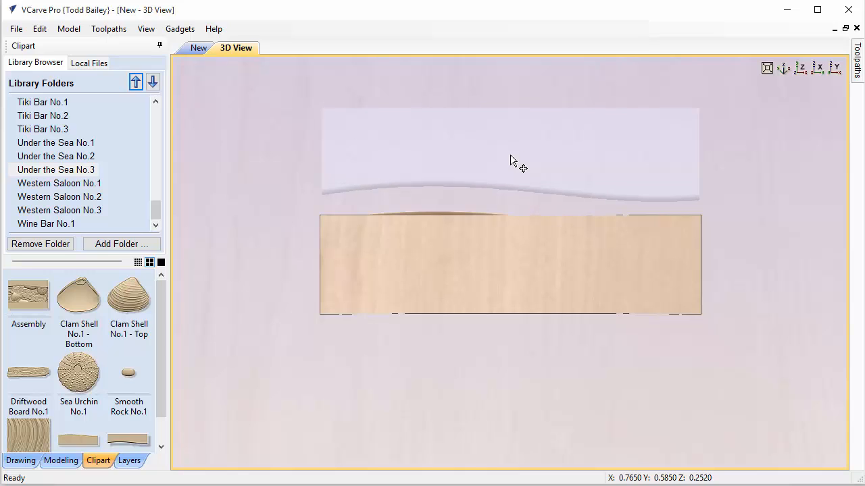
{"action": "left_click", "coordinate": [509, 155]}
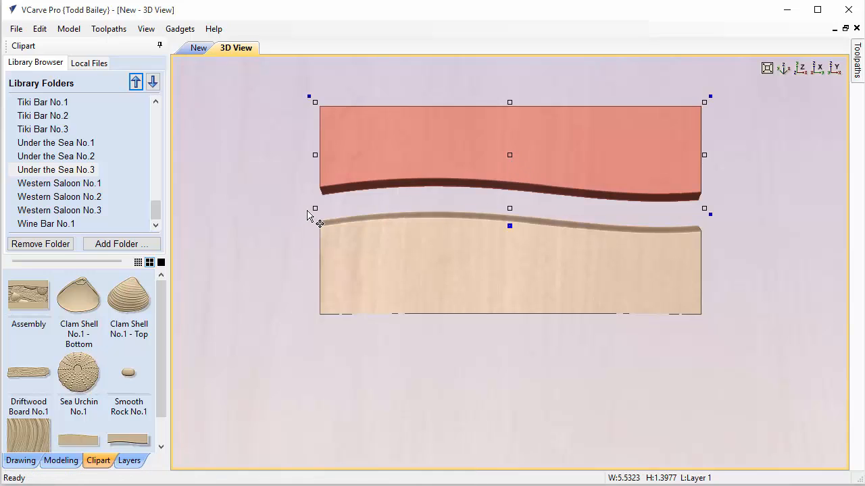
{"action": "mouse_move", "coordinate": [506, 150]}
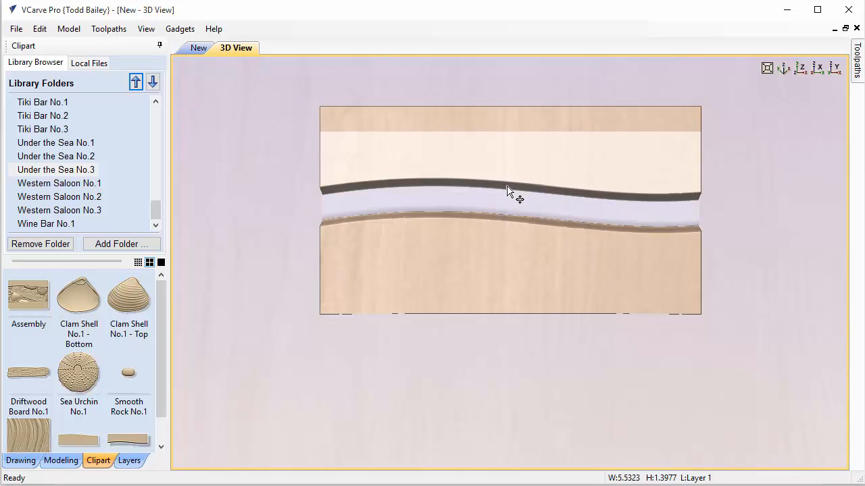
{"action": "left_click", "coordinate": [509, 195]}
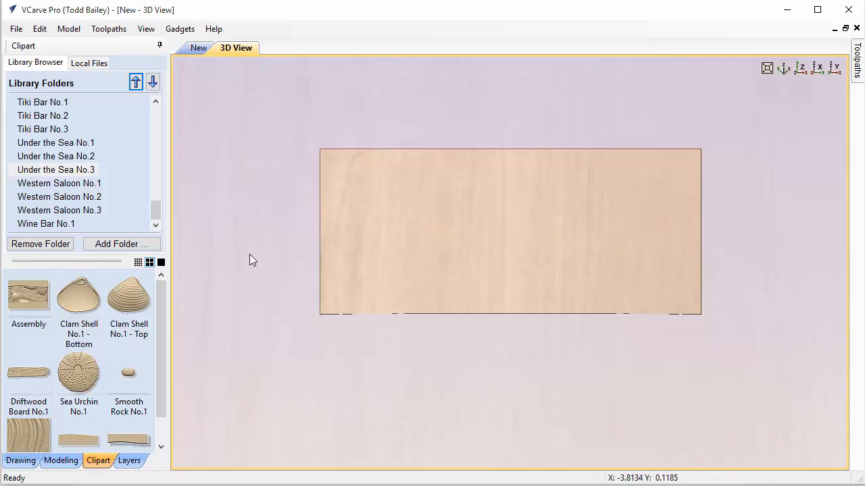
{"action": "mouse_move", "coordinate": [497, 332]}
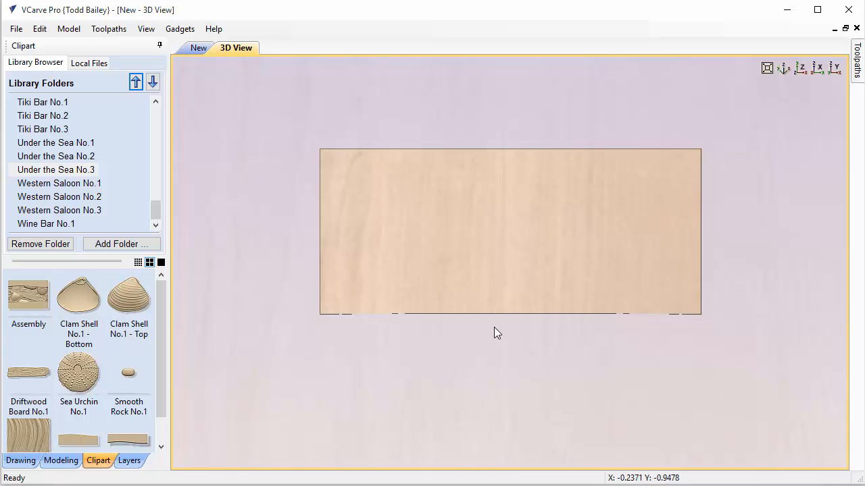
{"action": "mouse_move", "coordinate": [497, 332]}
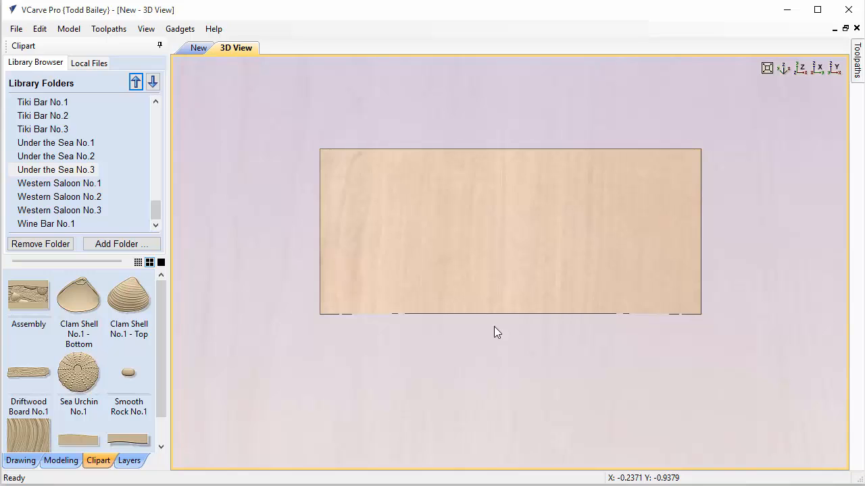
{"action": "mouse_move", "coordinate": [449, 201]}
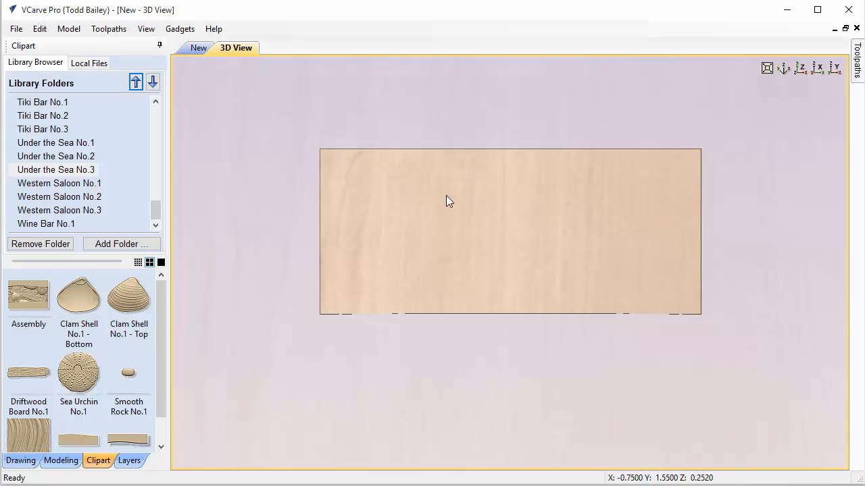
{"action": "mouse_move", "coordinate": [460, 183]}
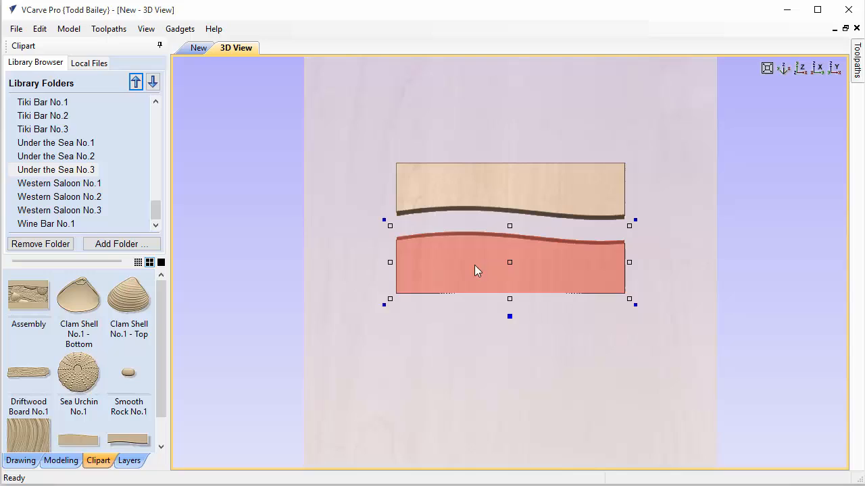
{"action": "mouse_move", "coordinate": [617, 276]}
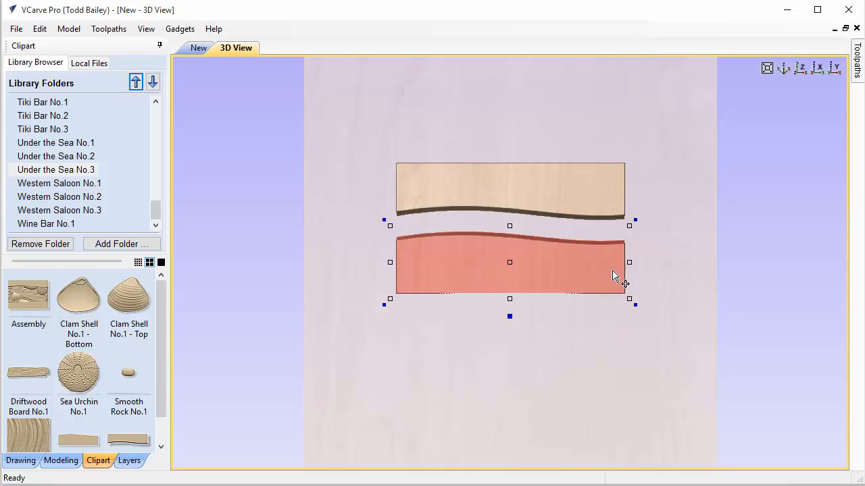
{"action": "mouse_move", "coordinate": [634, 305]}
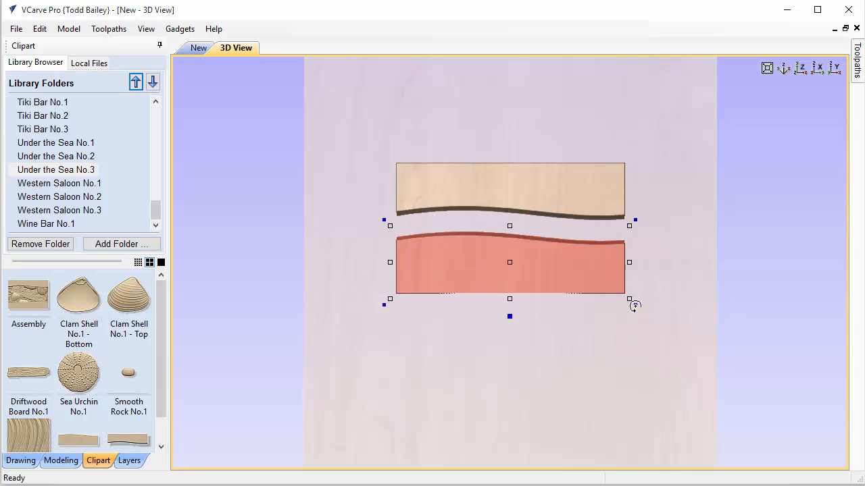
{"action": "mouse_move", "coordinate": [635, 309]}
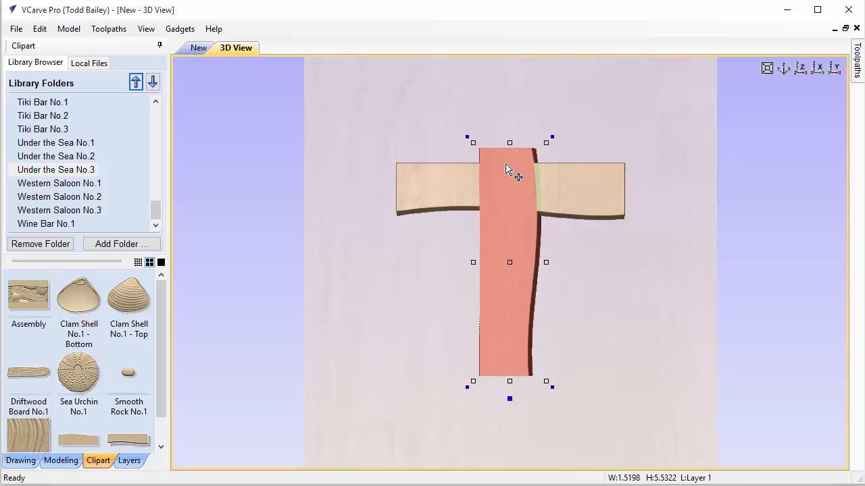
{"action": "mouse_move", "coordinate": [501, 163]}
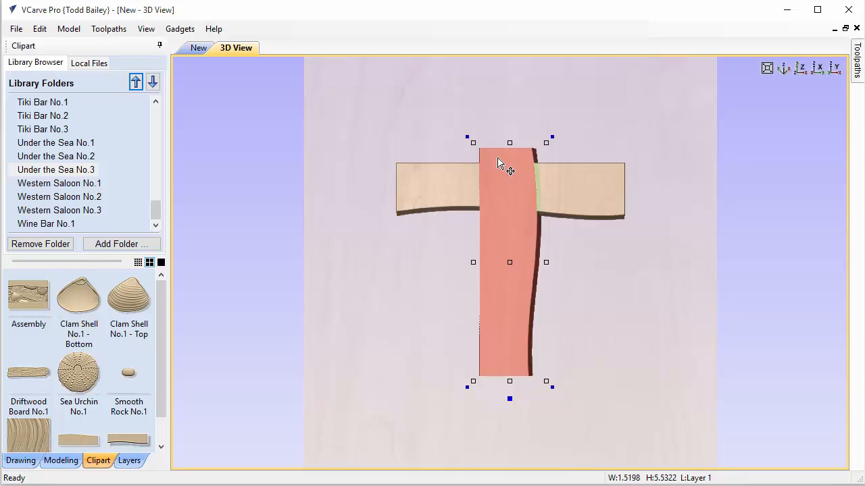
{"action": "mouse_move", "coordinate": [484, 191]}
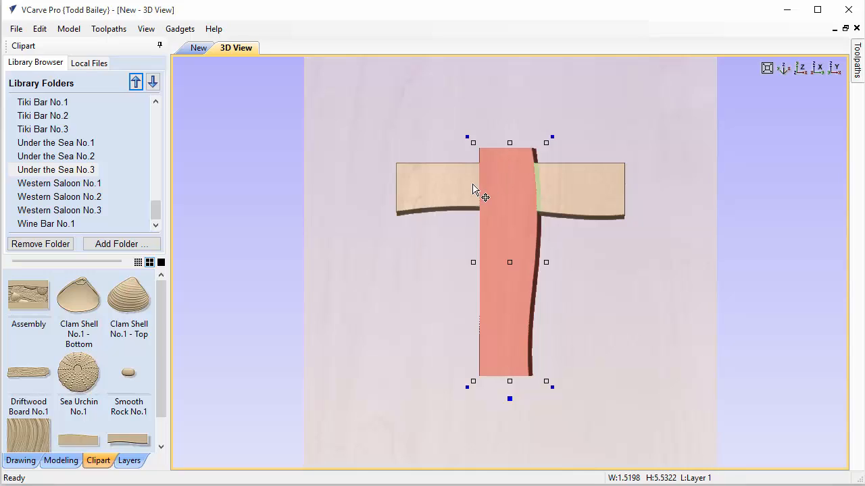
{"action": "mouse_move", "coordinate": [443, 206]}
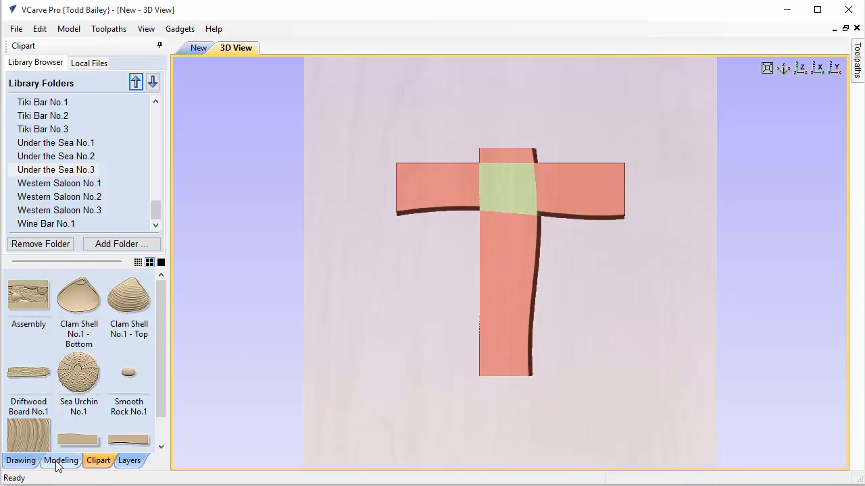
{"action": "mouse_move", "coordinate": [61, 461]}
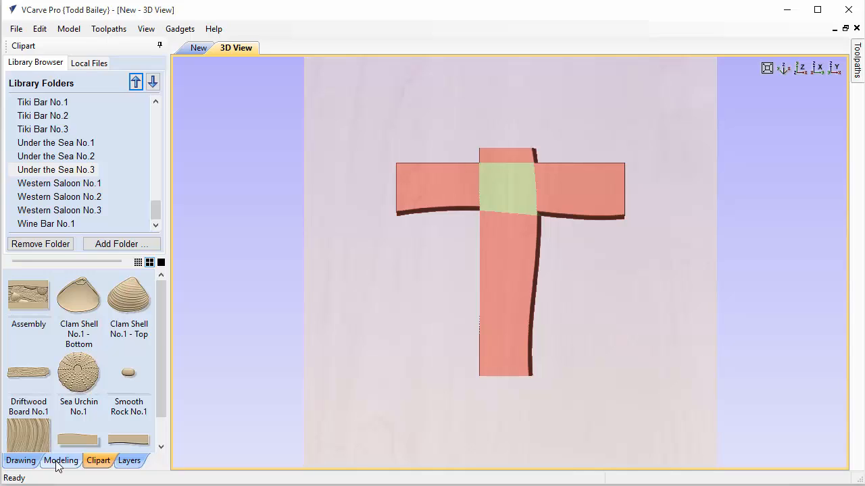
- Bring up the Alignment Tools for the two selected boards
{"action": "left_click", "coordinate": [20, 461]}
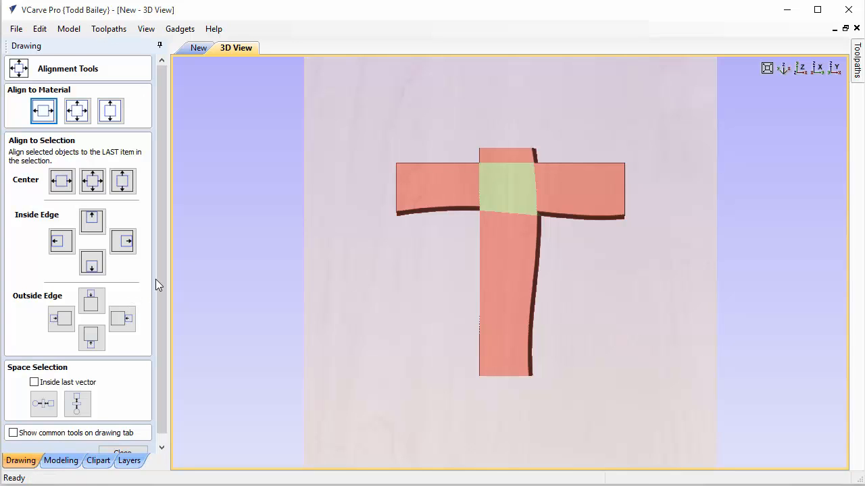
{"action": "mouse_move", "coordinate": [505, 271]}
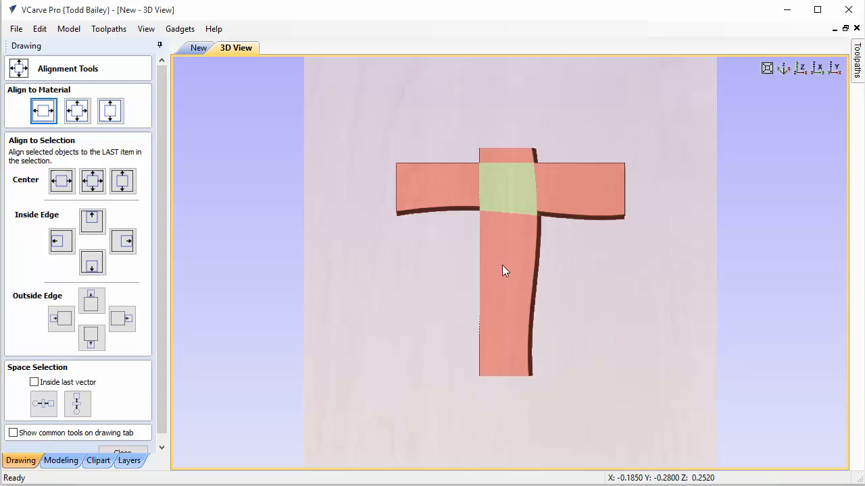
{"action": "mouse_move", "coordinate": [398, 186]}
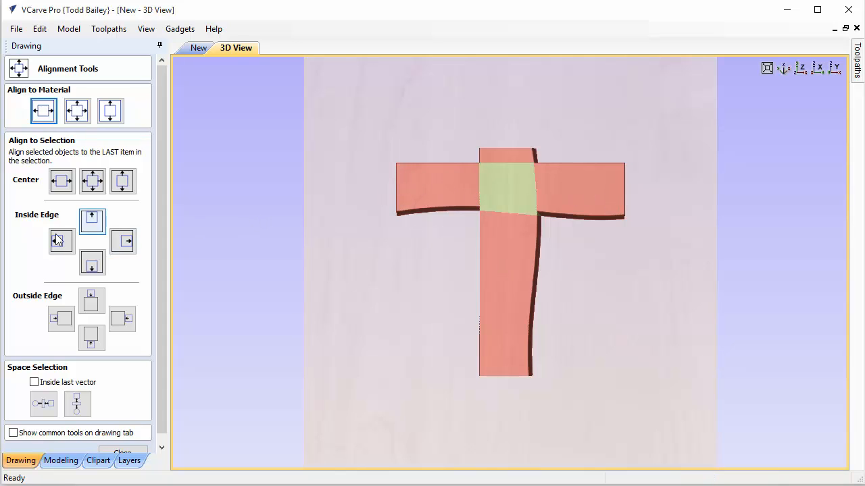
- Align the boards at their left and top inside edges to form an L corner
{"action": "left_click", "coordinate": [60, 240]}
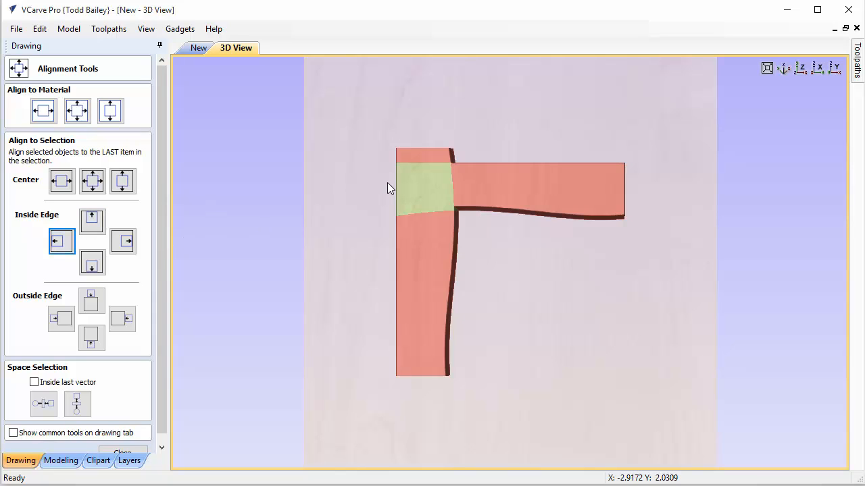
{"action": "mouse_move", "coordinate": [329, 188]}
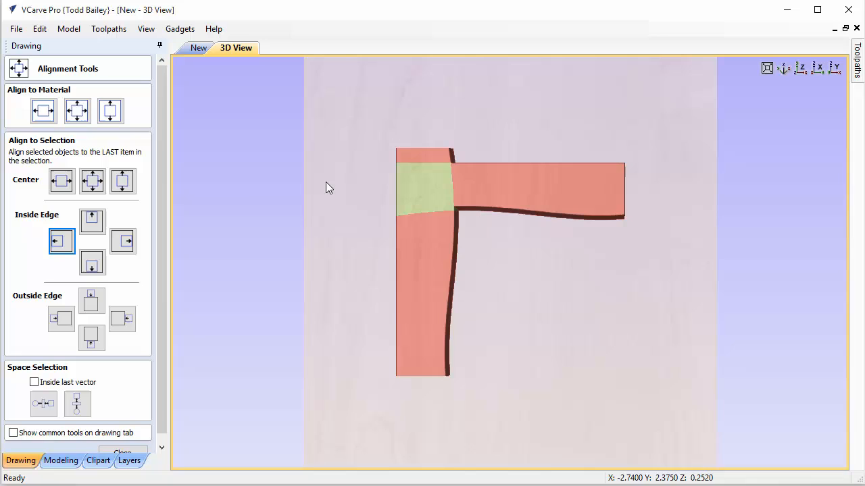
{"action": "left_click", "coordinate": [92, 222]}
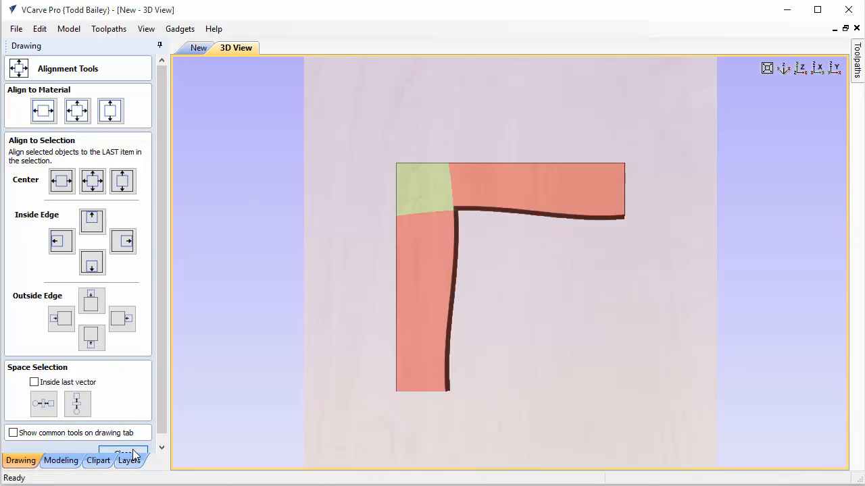
{"action": "left_click", "coordinate": [124, 454]}
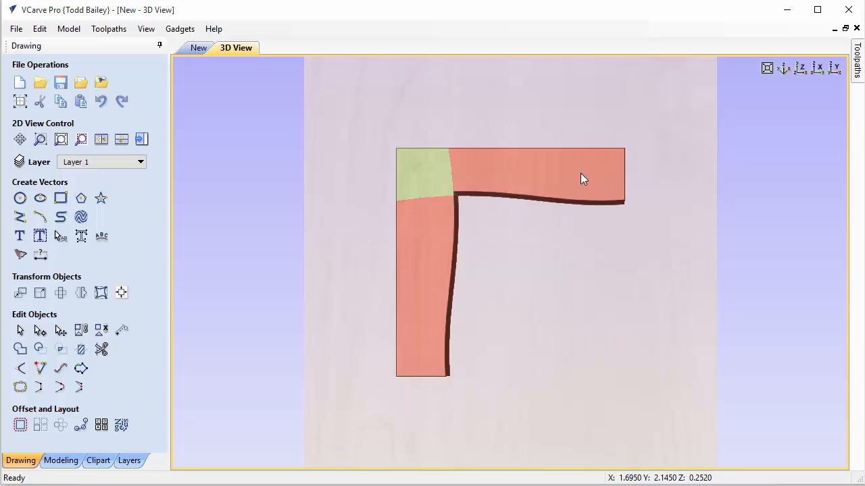
{"action": "mouse_move", "coordinate": [494, 138]}
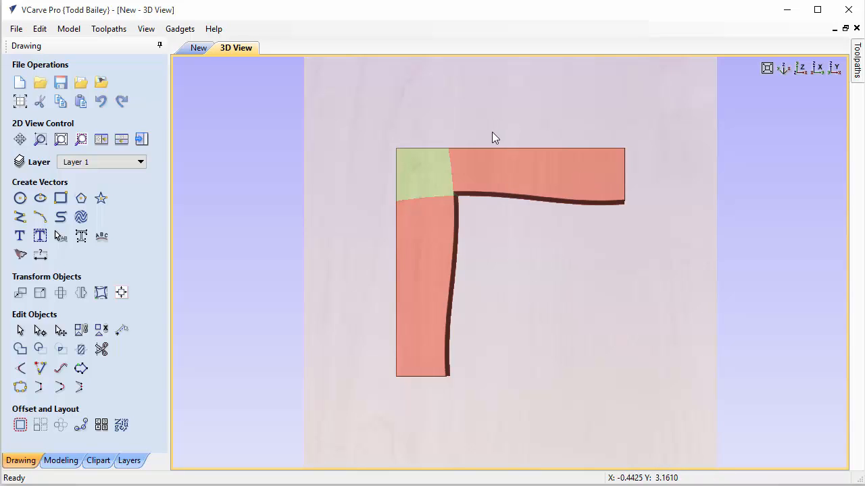
{"action": "mouse_move", "coordinate": [620, 198]}
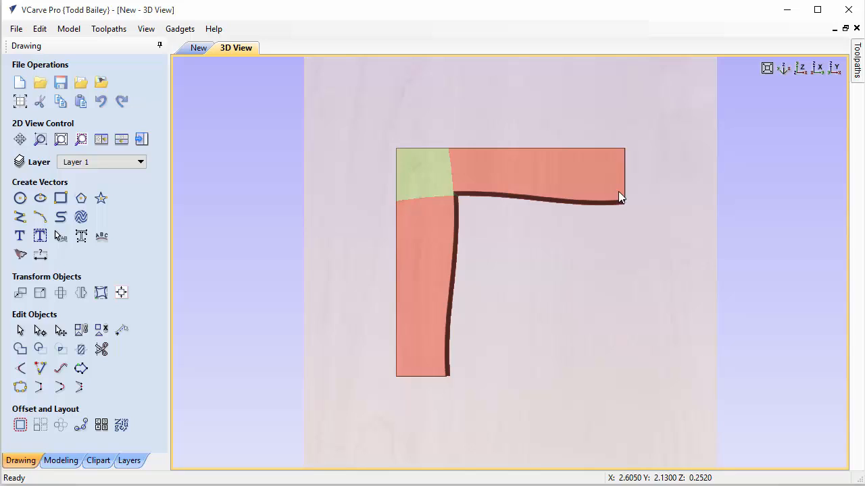
{"action": "mouse_move", "coordinate": [480, 177]}
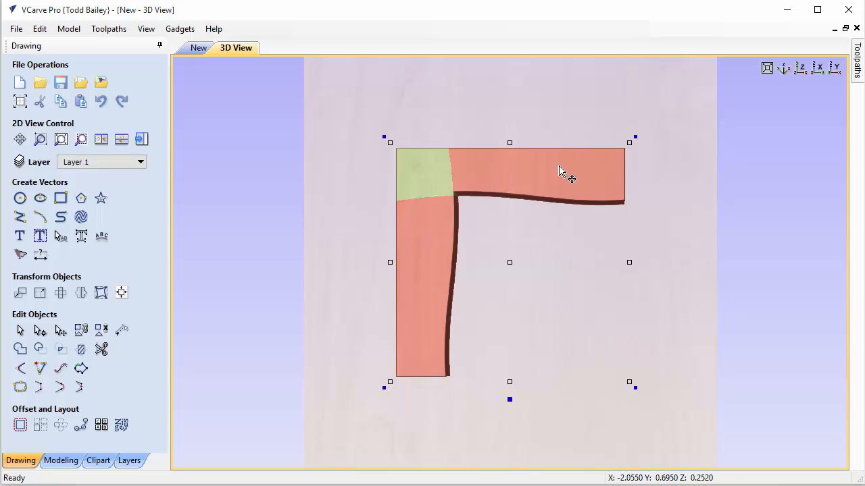
{"action": "mouse_move", "coordinate": [635, 137]}
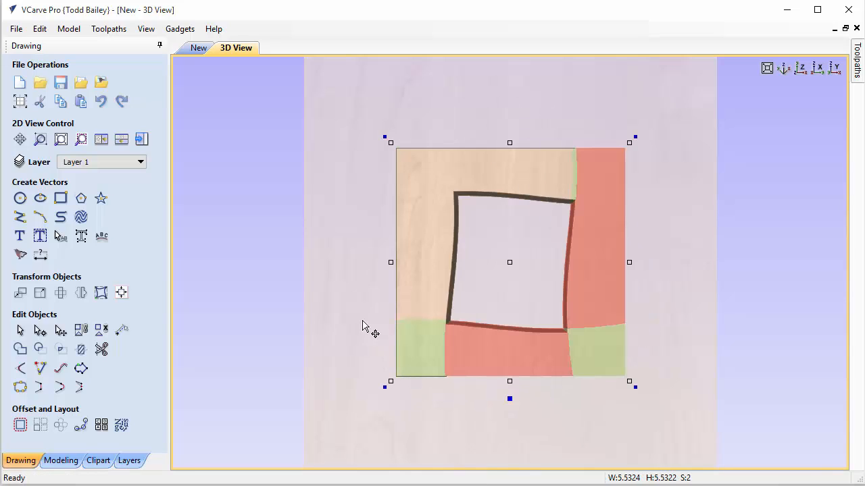
- Clear the selection after arranging the wavy tile frame pieces
{"action": "left_click", "coordinate": [365, 313]}
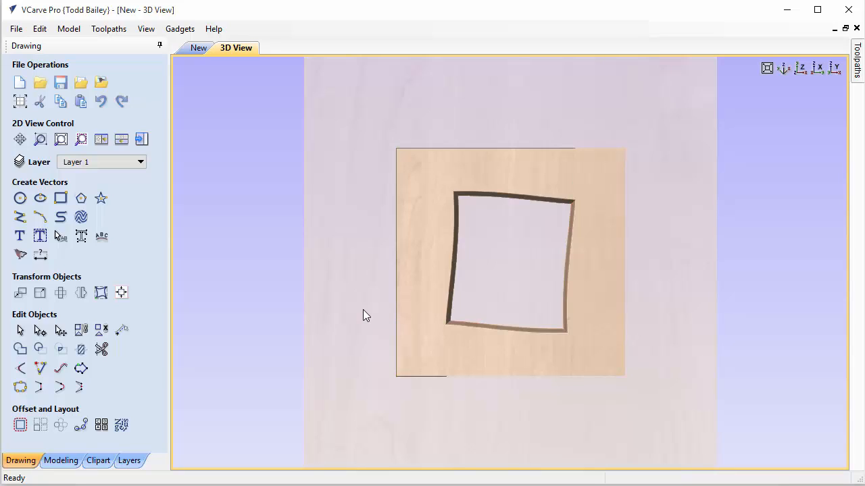
{"action": "mouse_move", "coordinate": [493, 200]}
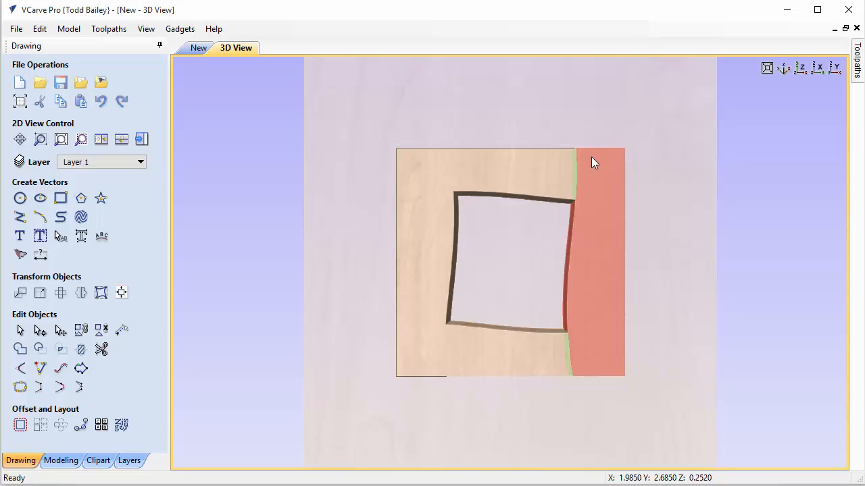
{"action": "mouse_move", "coordinate": [600, 211]}
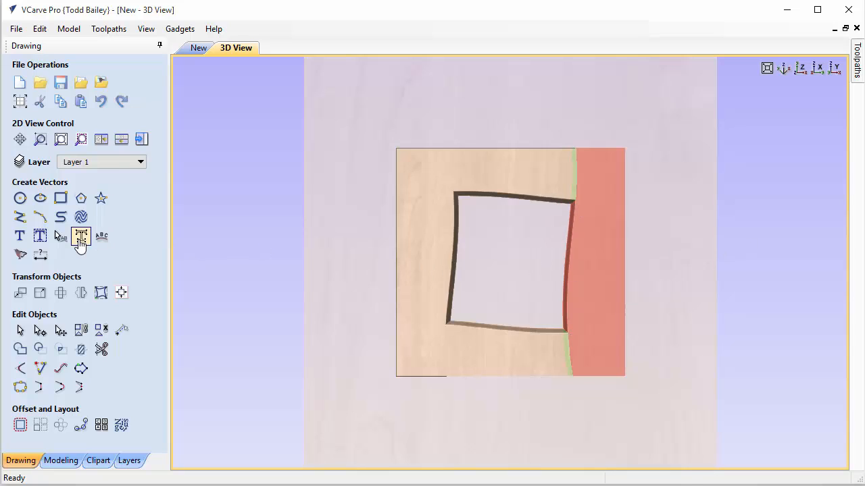
- Flip the right-hand wavy tile piece vertically with the Mirror tool
{"action": "left_click", "coordinate": [82, 237]}
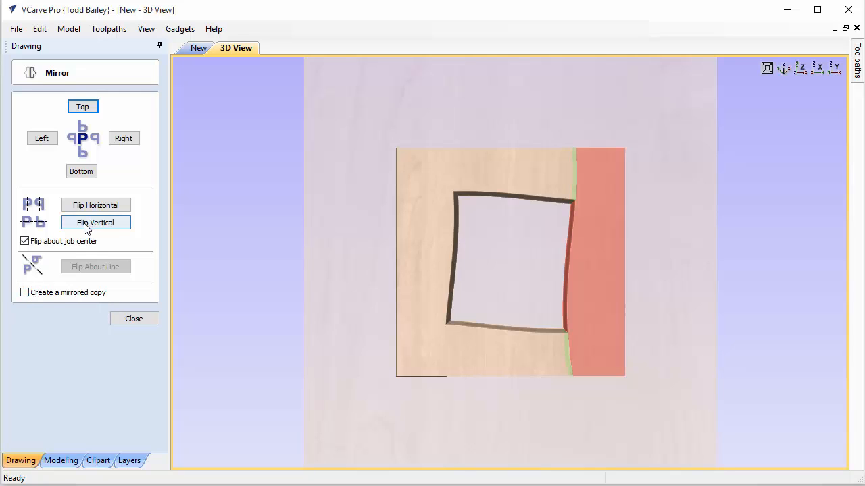
{"action": "left_click", "coordinate": [95, 223]}
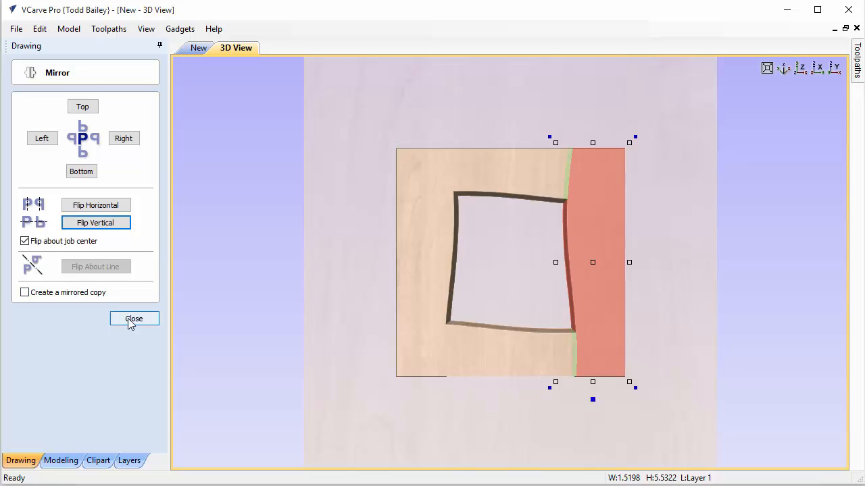
{"action": "left_click", "coordinate": [133, 319]}
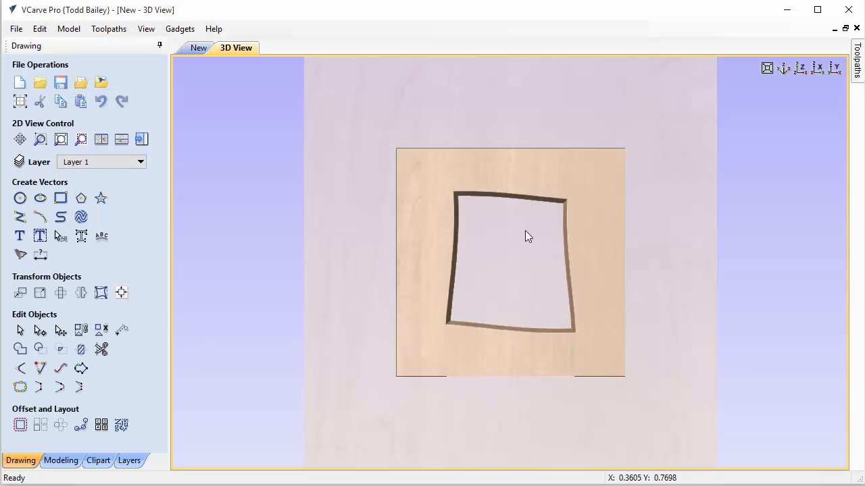
{"action": "mouse_move", "coordinate": [431, 254]}
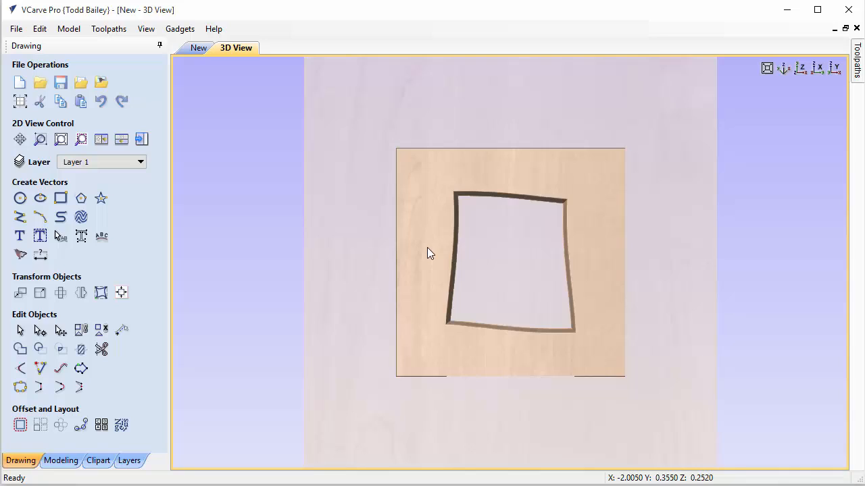
{"action": "mouse_move", "coordinate": [598, 206]}
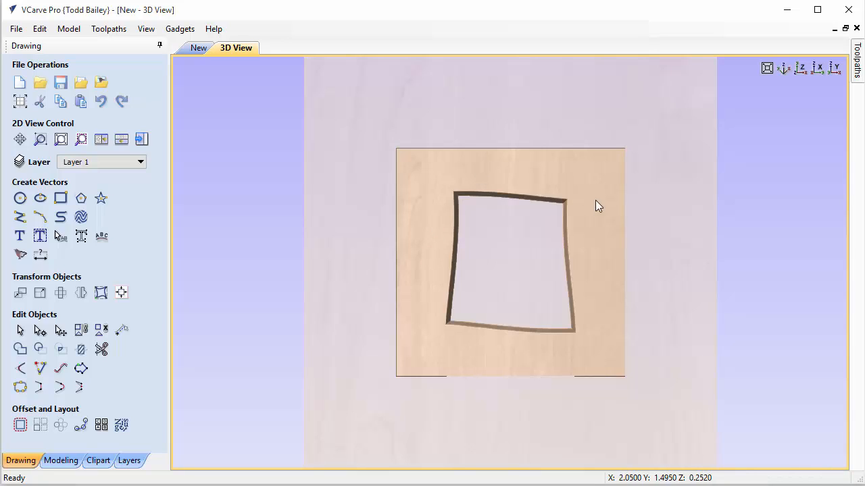
{"action": "mouse_move", "coordinate": [426, 246]}
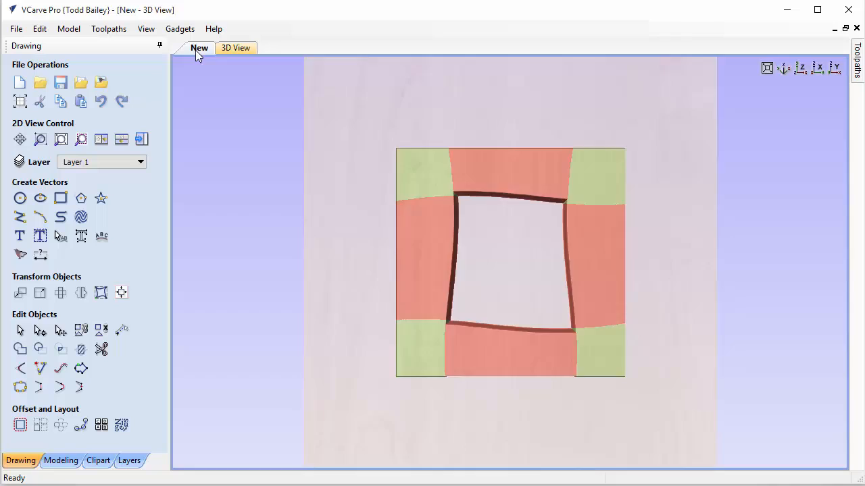
- Group the tile pieces into Wavy Tile End No.1 - Group and check it in the Component Tree
{"action": "right_click", "coordinate": [537, 262]}
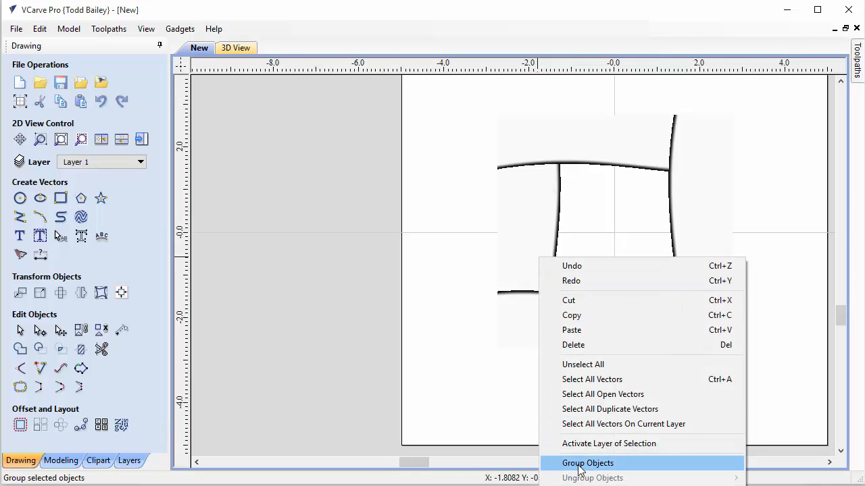
{"action": "left_click", "coordinate": [587, 462]}
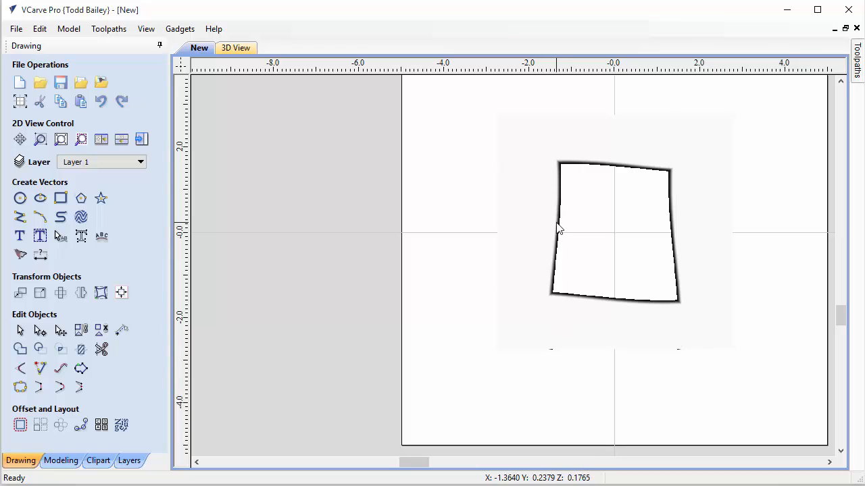
{"action": "mouse_move", "coordinate": [730, 340]}
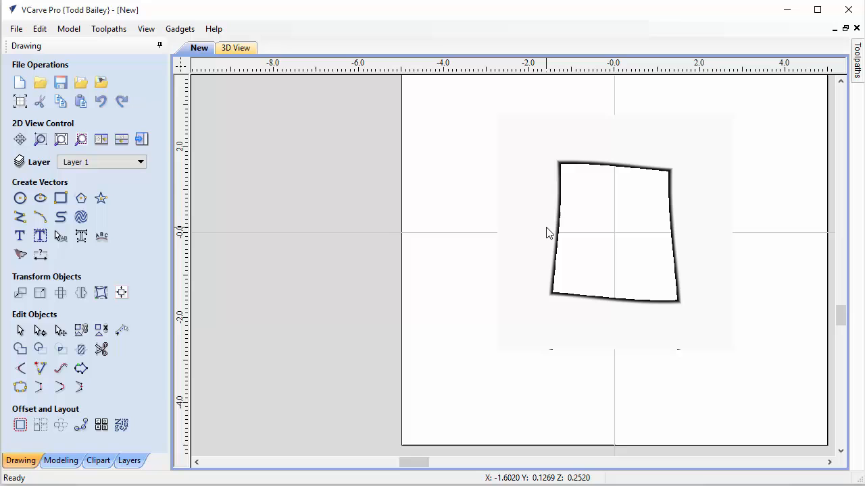
{"action": "left_click", "coordinate": [59, 460]}
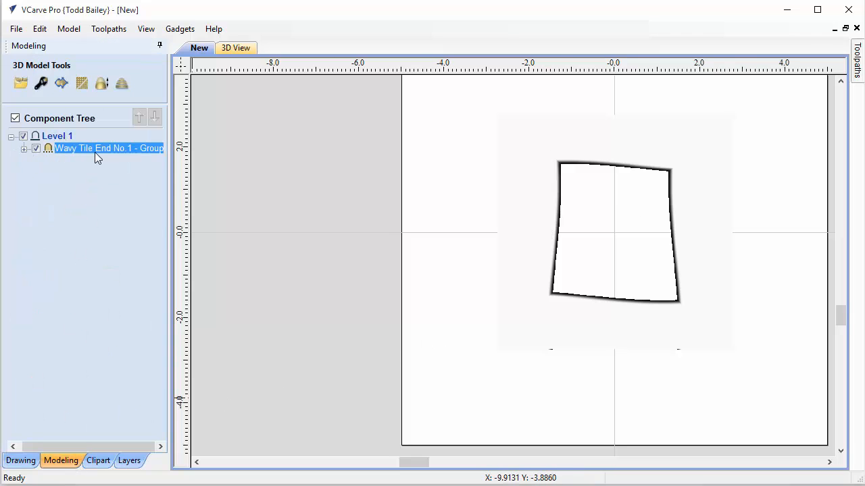
{"action": "mouse_move", "coordinate": [25, 156]}
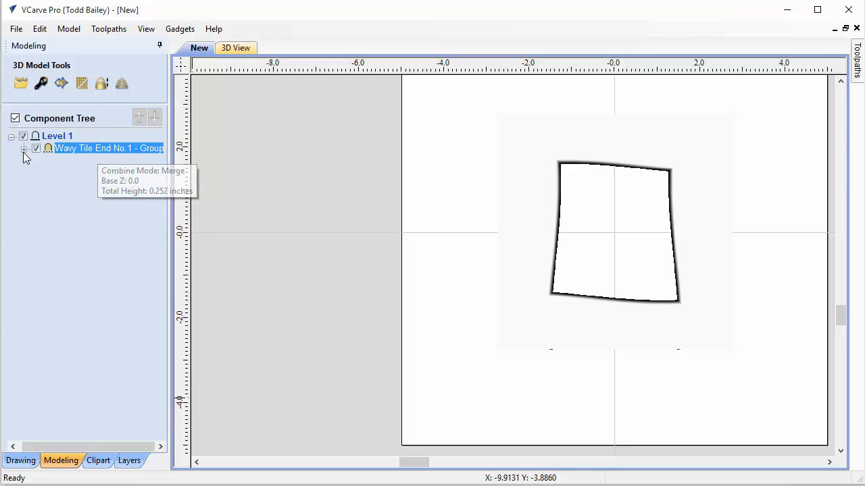
{"action": "left_click", "coordinate": [24, 148]}
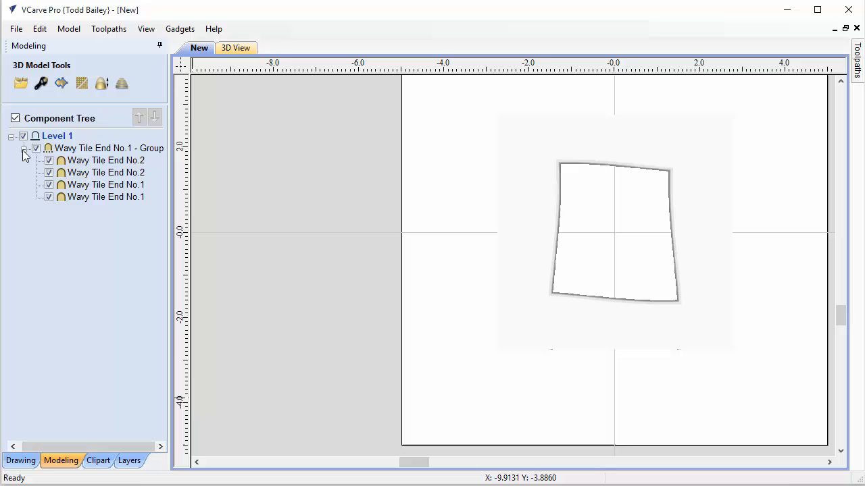
{"action": "left_click", "coordinate": [25, 147]}
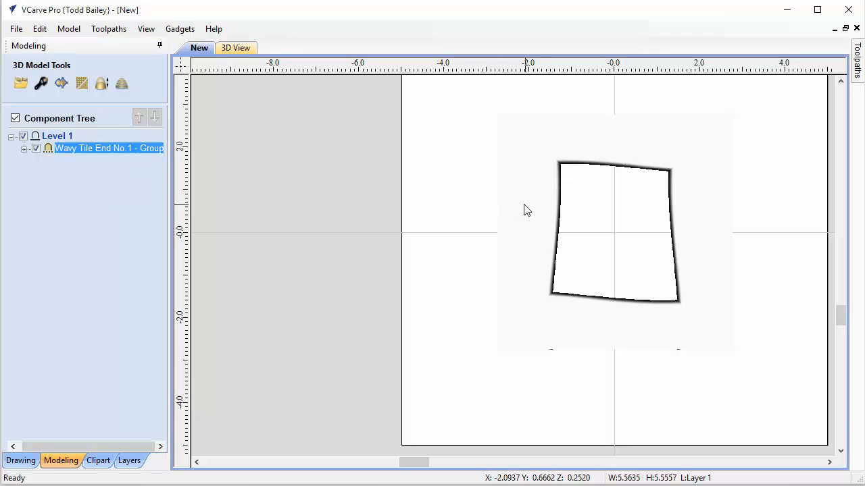
{"action": "left_click", "coordinate": [235, 47]}
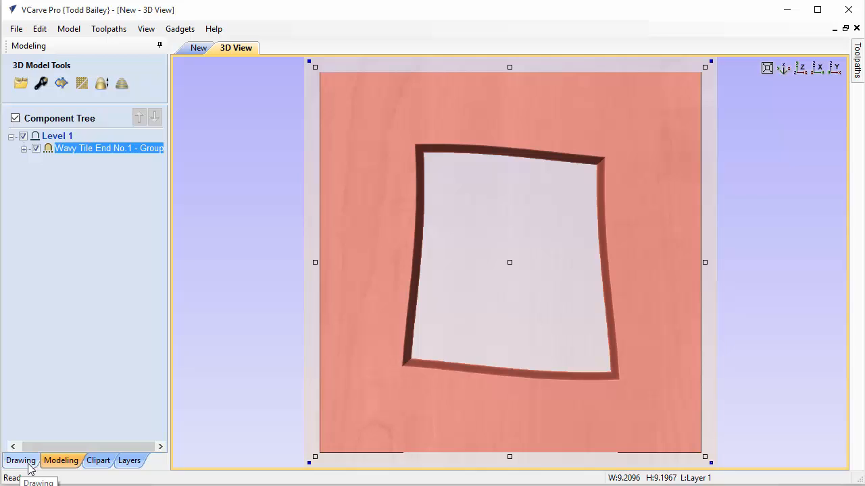
{"action": "mouse_move", "coordinate": [40, 82]}
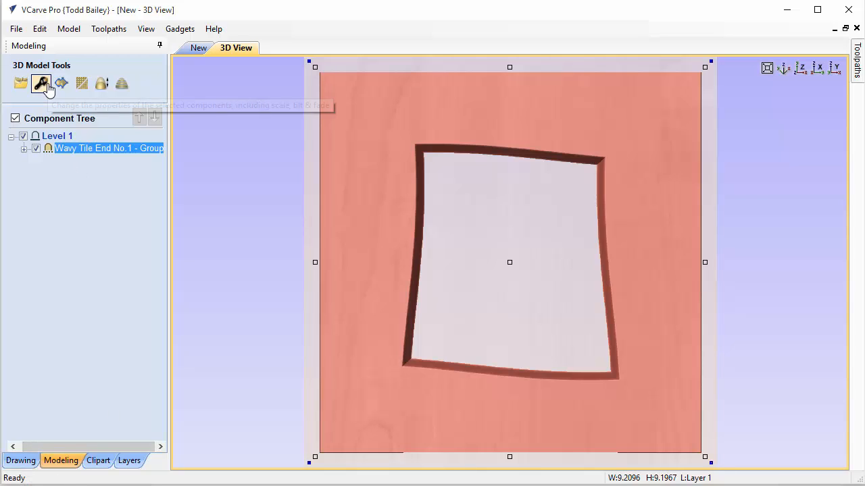
- Set the tile group's shape height in Component Properties and close it
{"action": "left_click", "coordinate": [41, 84]}
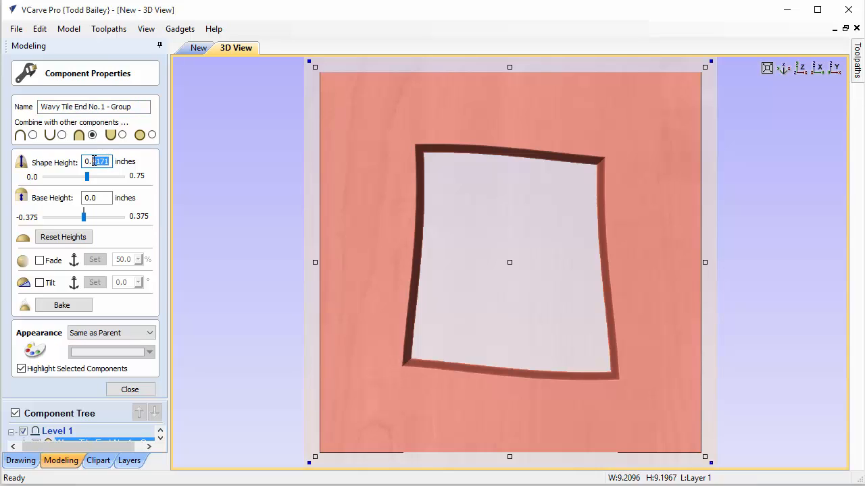
{"action": "type", "text": "0.3"}
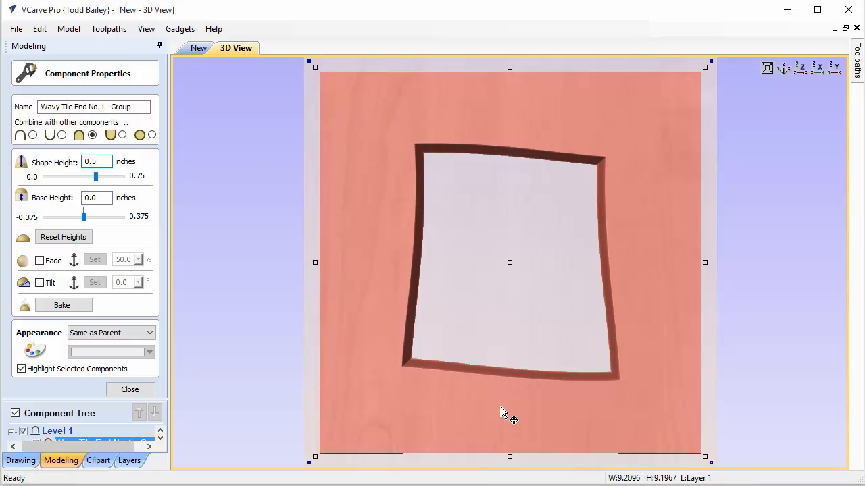
{"action": "mouse_move", "coordinate": [394, 277]}
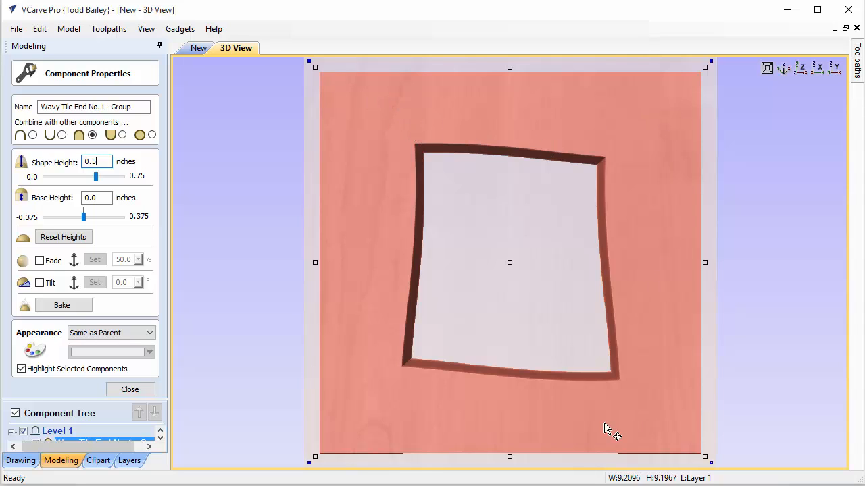
{"action": "mouse_move", "coordinate": [313, 143]}
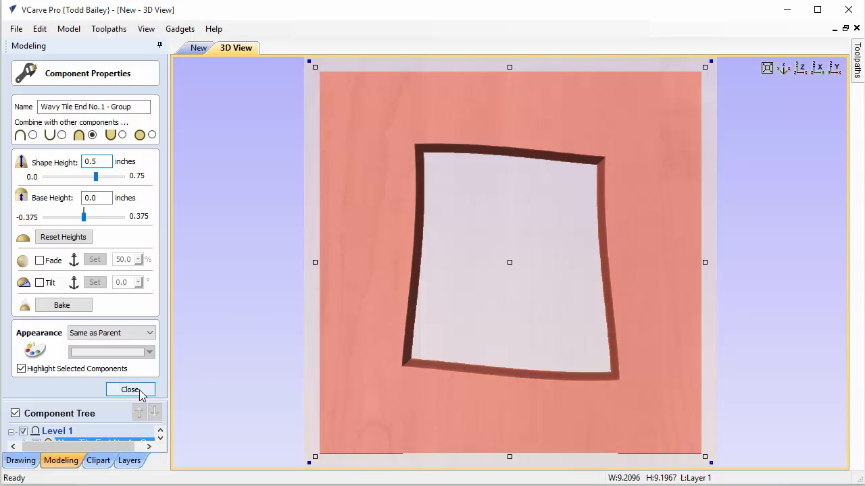
{"action": "left_click", "coordinate": [130, 389]}
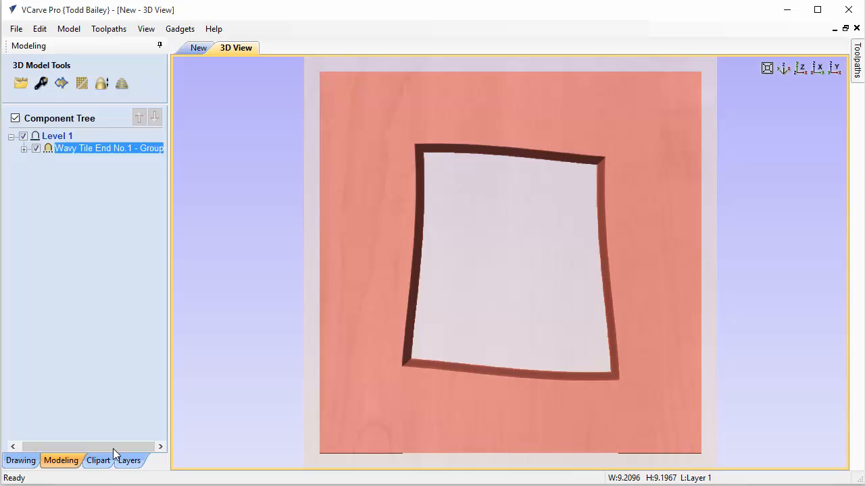
- Add the wavy texture clipart, try Subtract mode, then return it to Merge inside the frame
{"action": "left_click", "coordinate": [98, 461]}
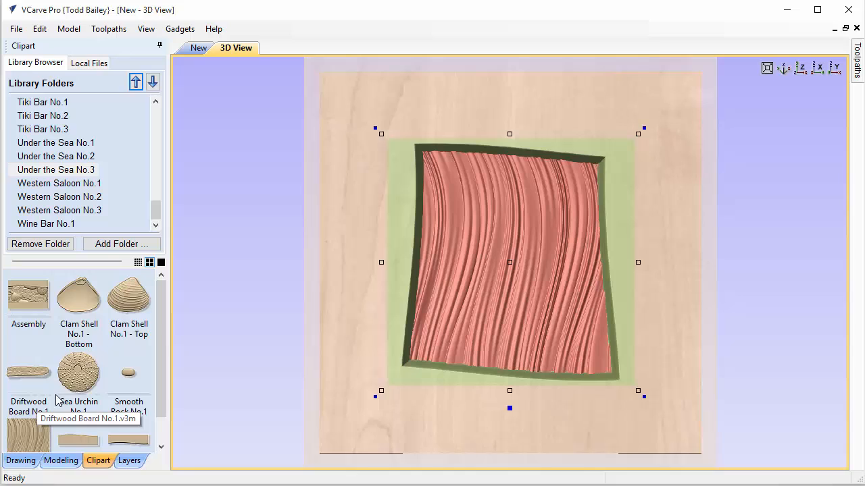
{"action": "mouse_move", "coordinate": [538, 318]}
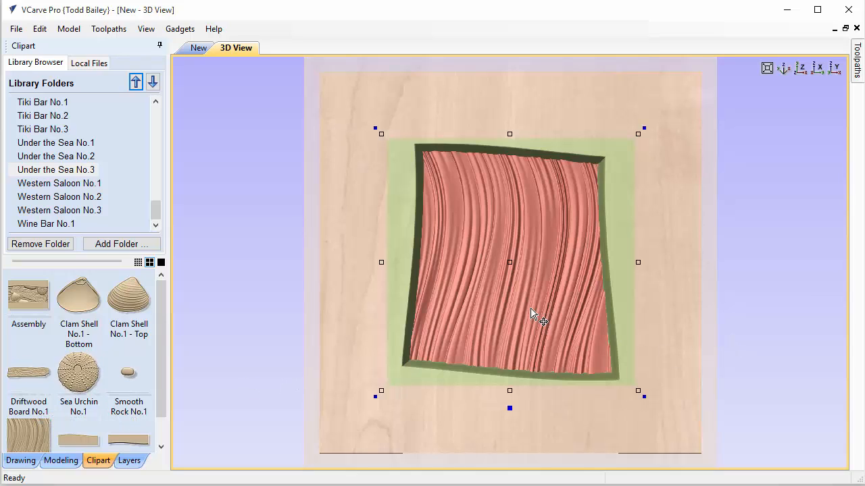
{"action": "right_click", "coordinate": [534, 313]}
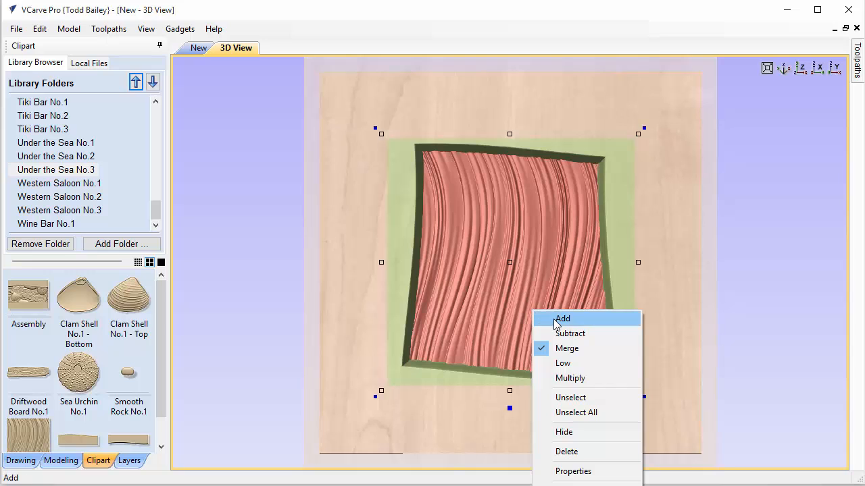
{"action": "mouse_move", "coordinate": [571, 333]}
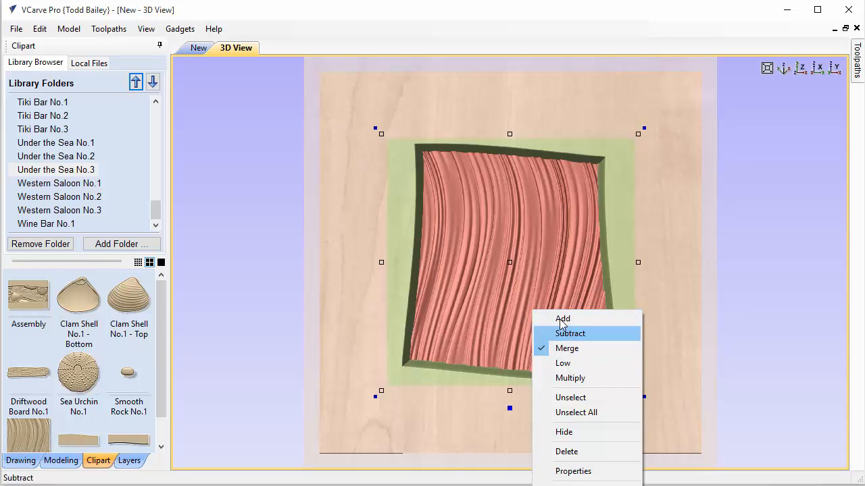
{"action": "left_click", "coordinate": [570, 333]}
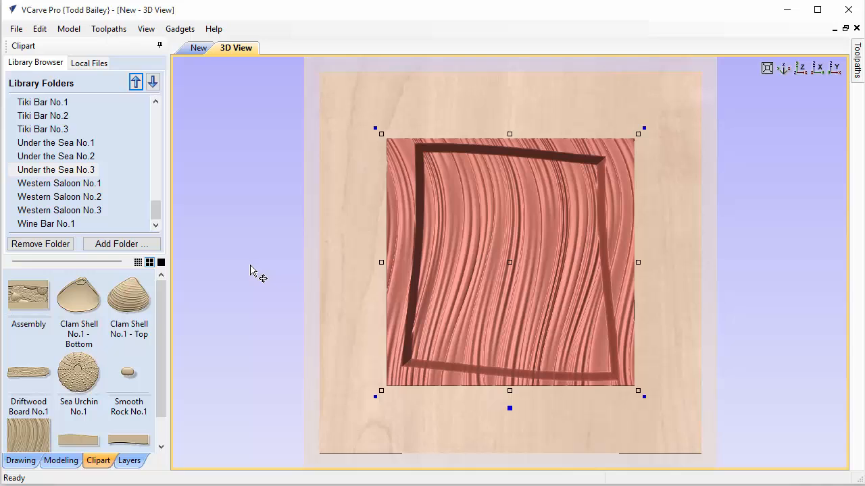
{"action": "right_click", "coordinate": [480, 271]}
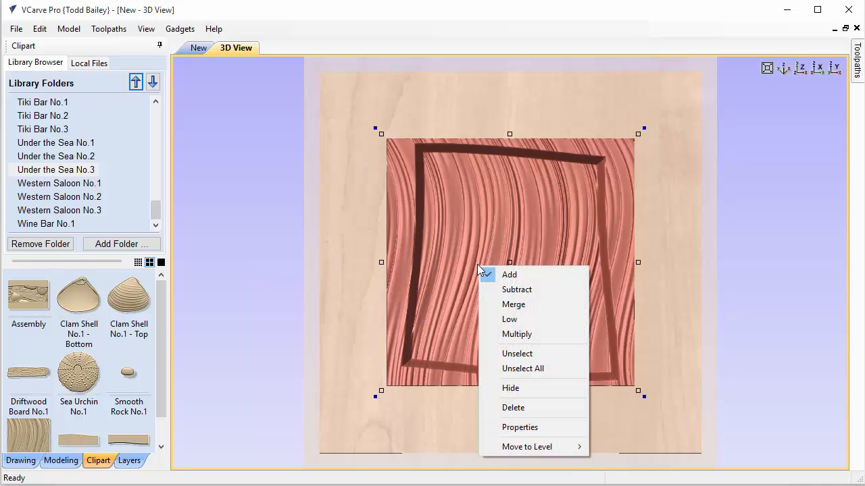
{"action": "left_click", "coordinate": [508, 274]}
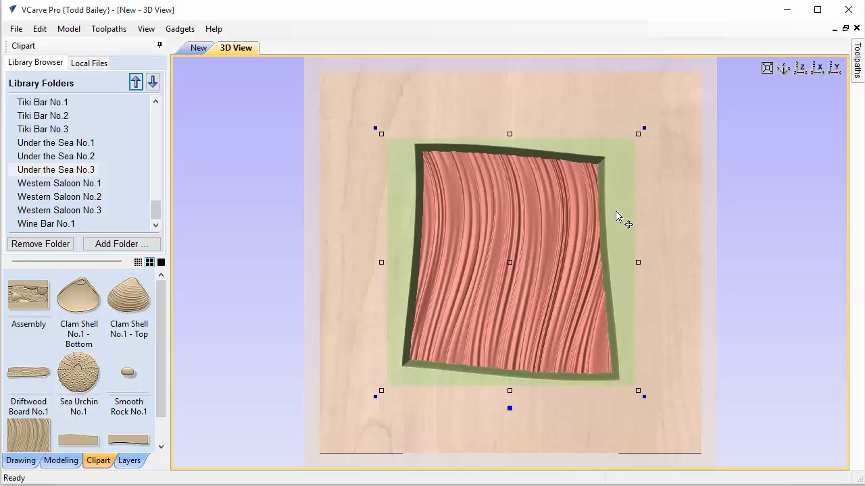
{"action": "mouse_move", "coordinate": [402, 173]}
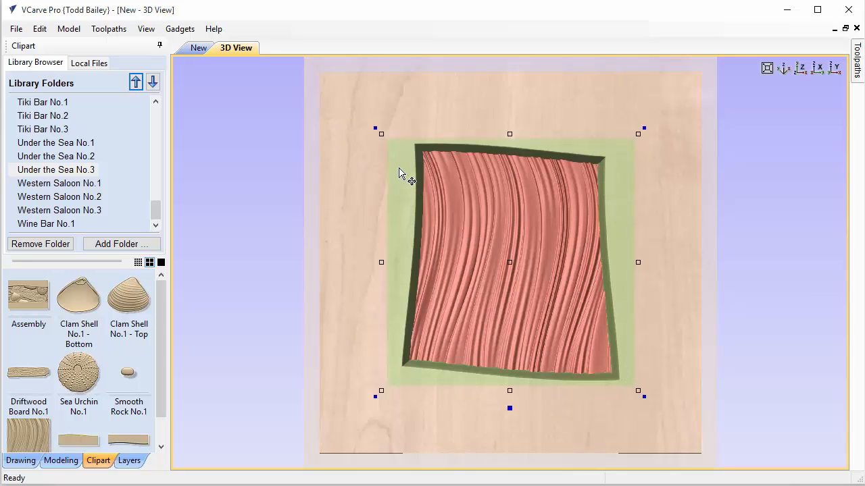
{"action": "mouse_move", "coordinate": [669, 115]}
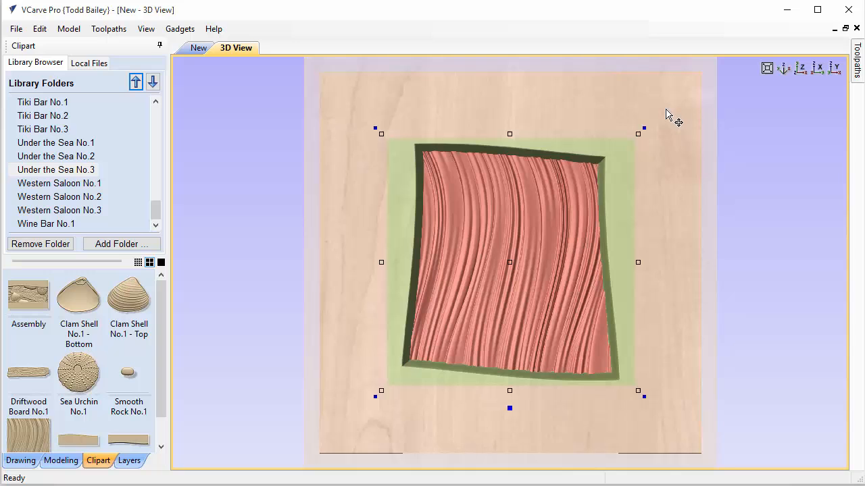
{"action": "mouse_move", "coordinate": [637, 134]}
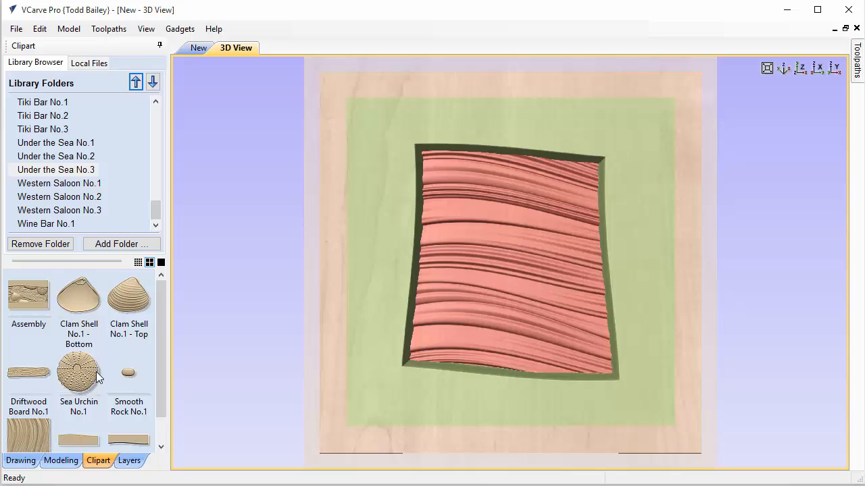
- Place Sea Urchin No.1 clipart centred on the wavy texture and show its component properties
{"action": "double_click", "coordinate": [79, 371]}
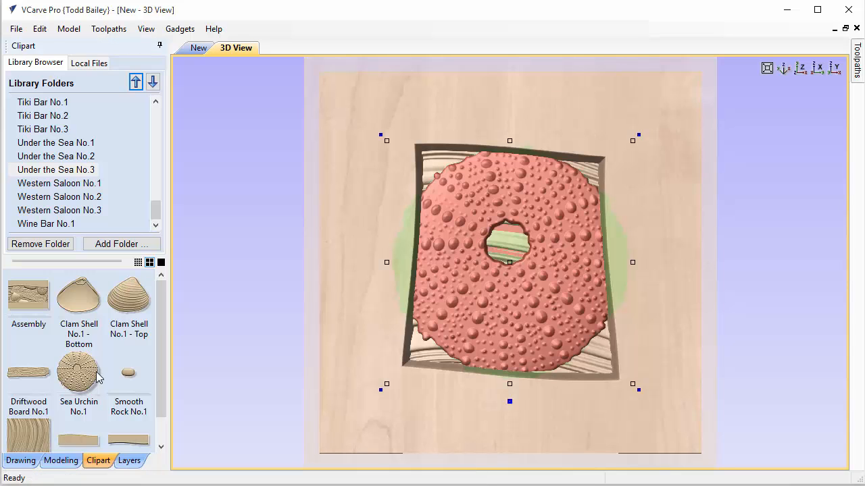
{"action": "left_click", "coordinate": [631, 152]}
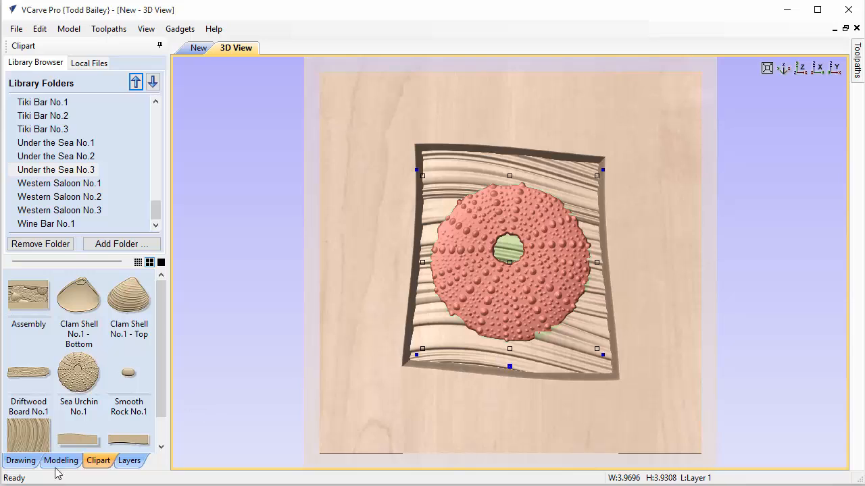
{"action": "left_click", "coordinate": [60, 459]}
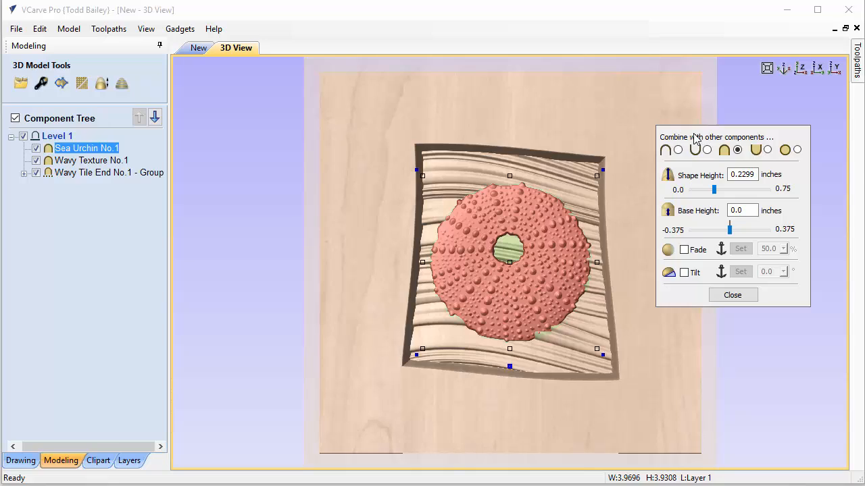
- Give the sea urchin a 0.35-inch shape height and 0.1-inch base height
{"action": "left_click", "coordinate": [742, 175]}
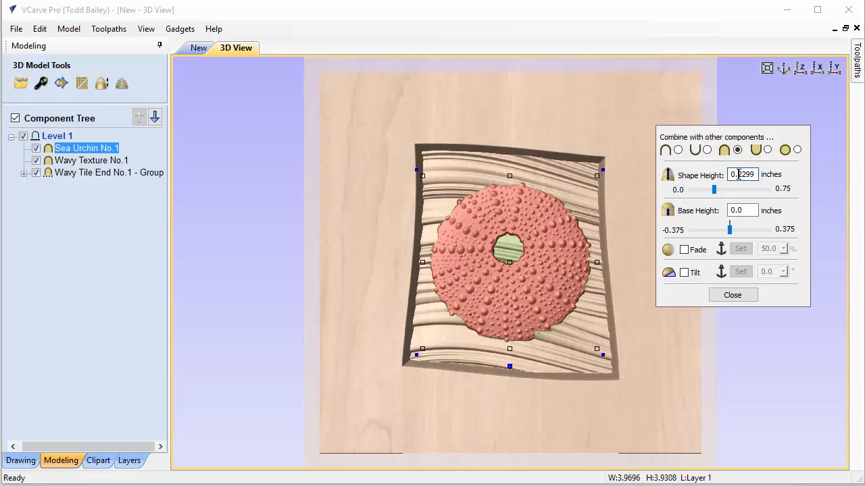
{"action": "triple_click", "coordinate": [742, 174]}
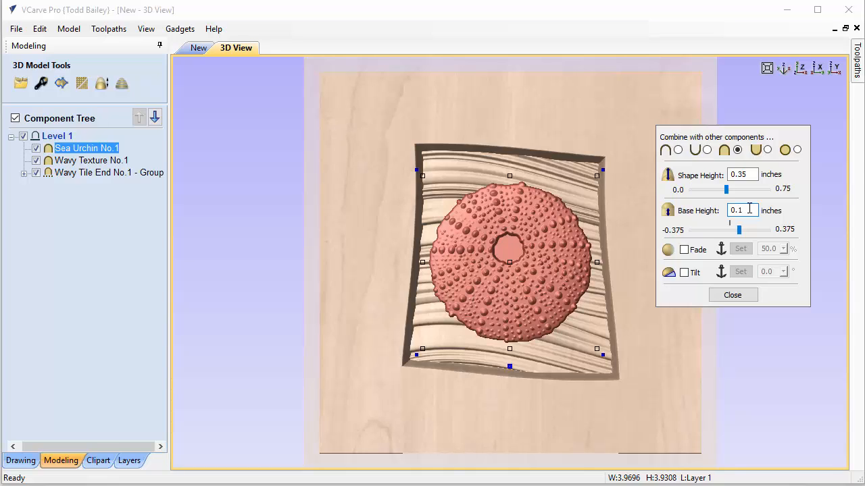
{"action": "mouse_move", "coordinate": [586, 114]}
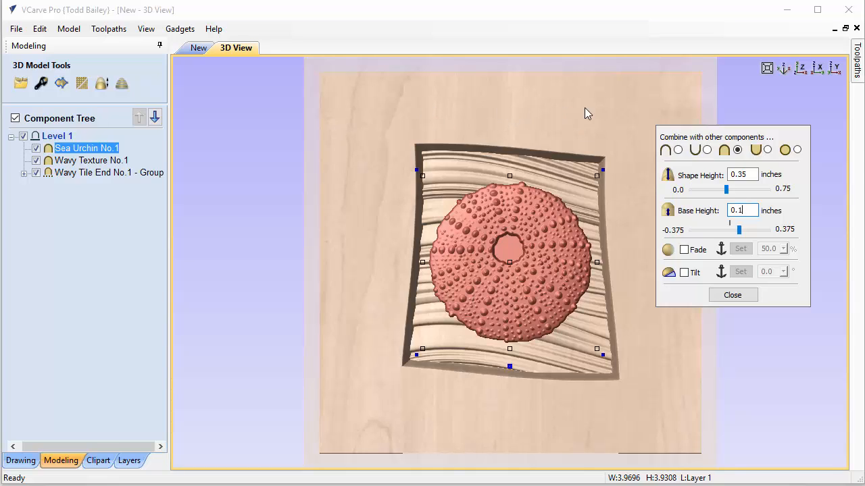
{"action": "mouse_move", "coordinate": [368, 311]}
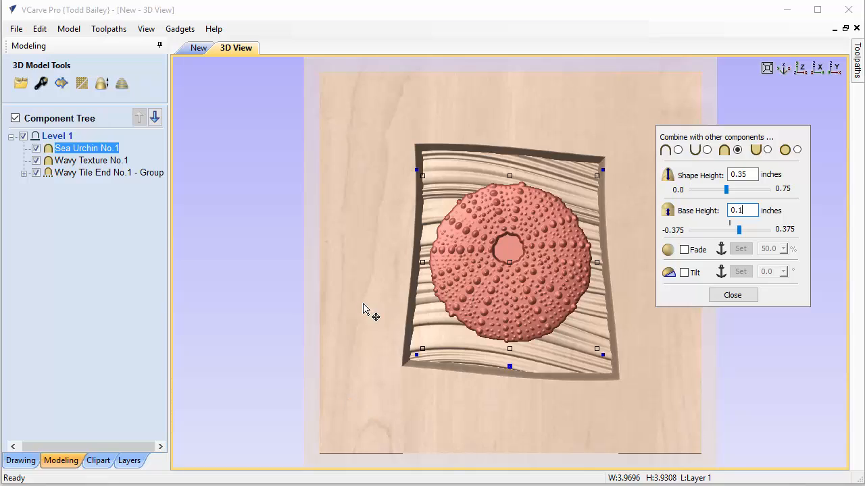
{"action": "mouse_move", "coordinate": [637, 188]}
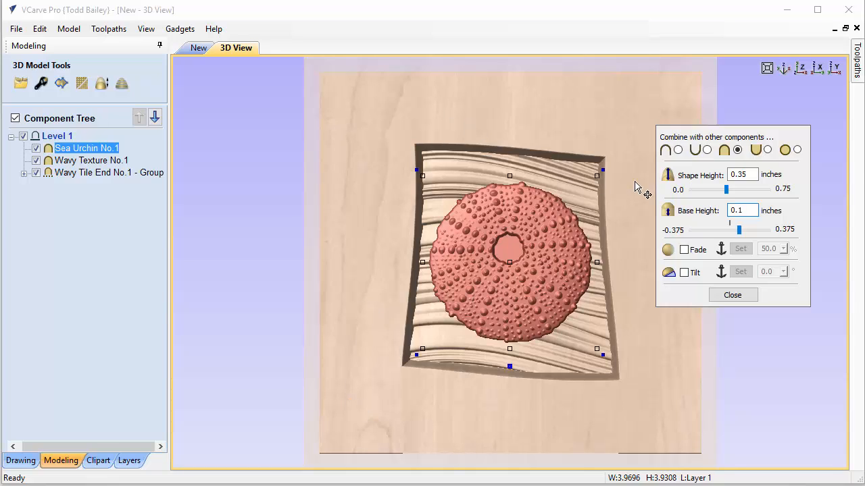
{"action": "mouse_move", "coordinate": [647, 202]}
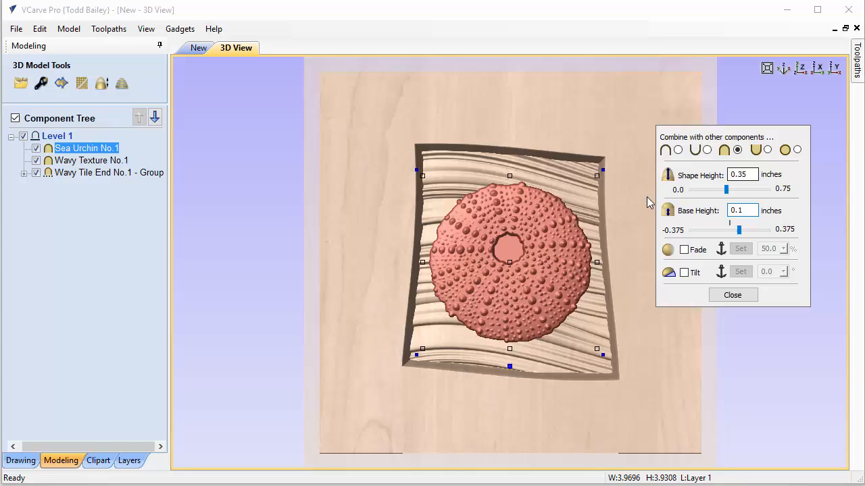
{"action": "mouse_move", "coordinate": [389, 264]}
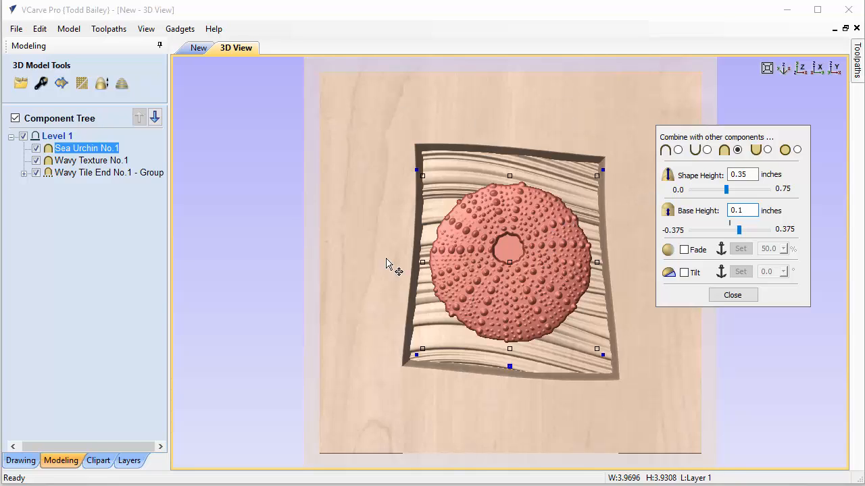
{"action": "mouse_move", "coordinate": [556, 200]}
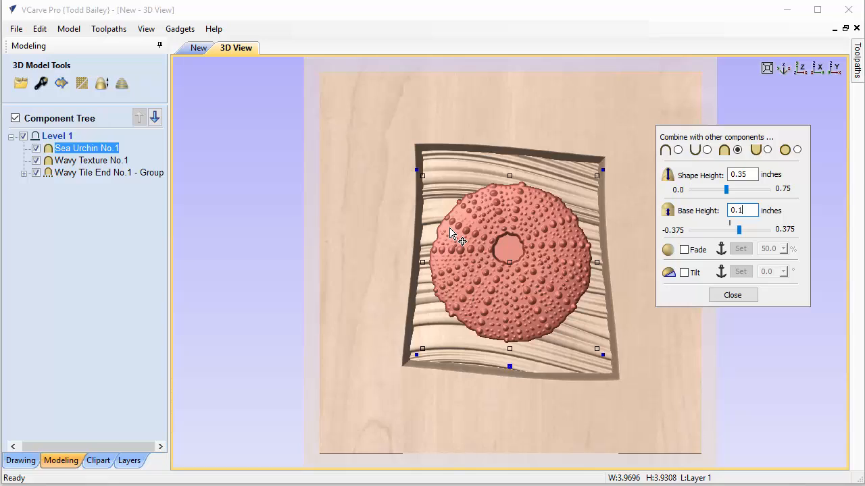
{"action": "mouse_move", "coordinate": [746, 187]}
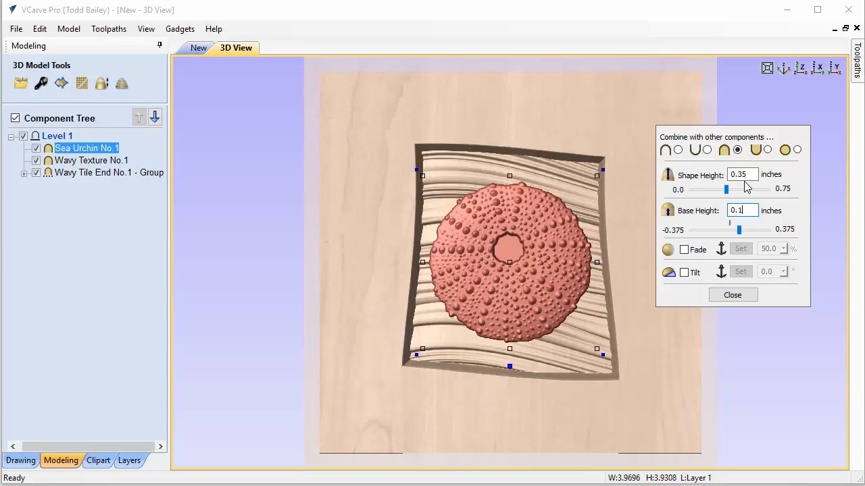
{"action": "mouse_move", "coordinate": [497, 391]}
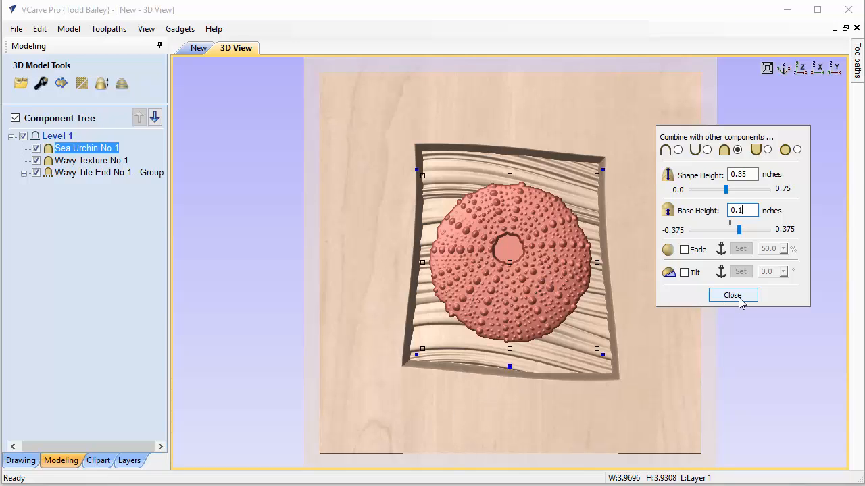
- Add Smooth Rock No.1 clipart to the tile and place it on the wavy texture
{"action": "left_click", "coordinate": [97, 460]}
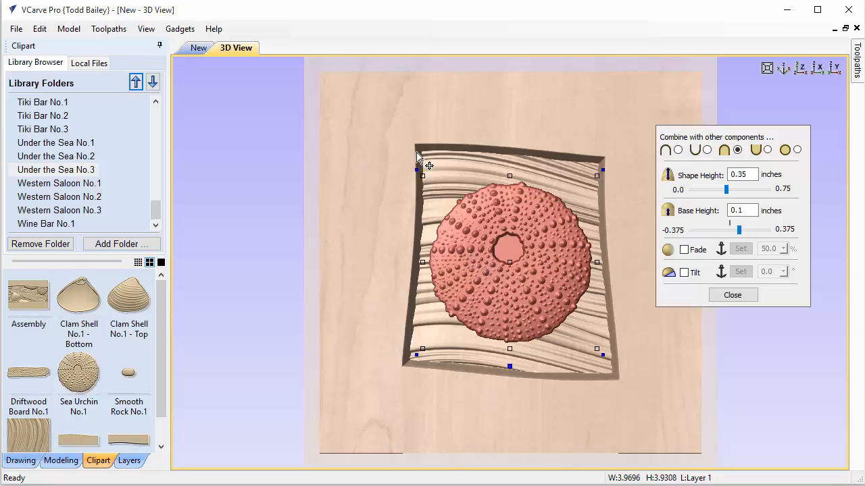
{"action": "mouse_move", "coordinate": [200, 346]}
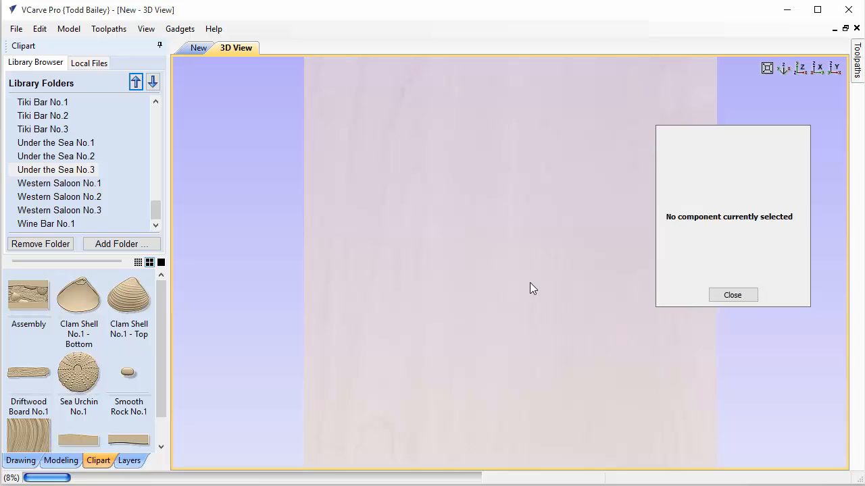
{"action": "double_click", "coordinate": [79, 373]}
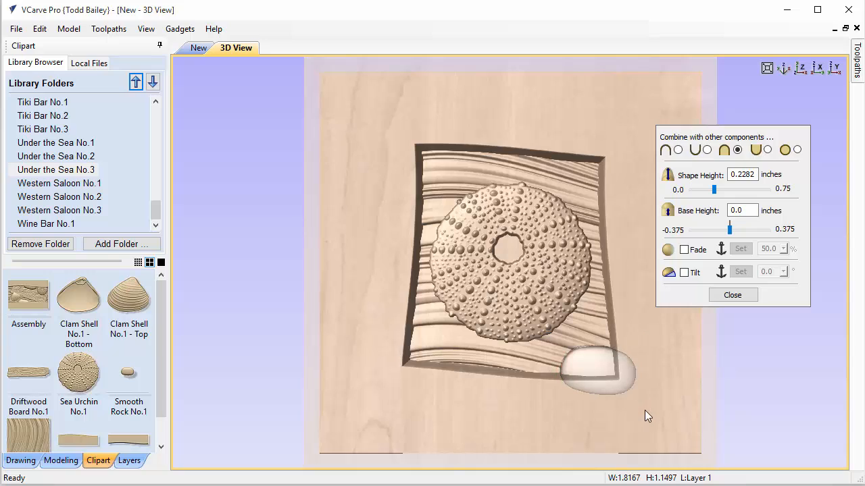
{"action": "left_click", "coordinate": [596, 371]}
{"action": "type", "text": ".1"}
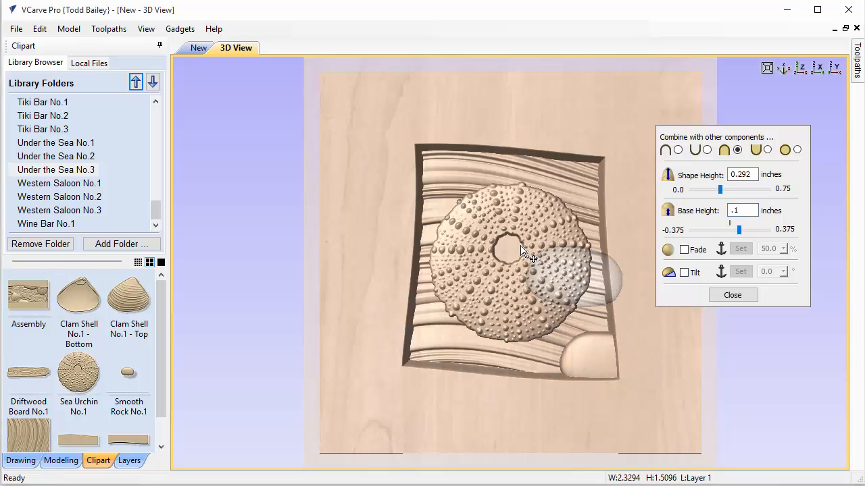
- Move the smooth rock into the frame's top-left corner, overlapping the edge
{"action": "left_click_drag", "start_coordinate": [529, 256], "coordinate": [422, 155]}
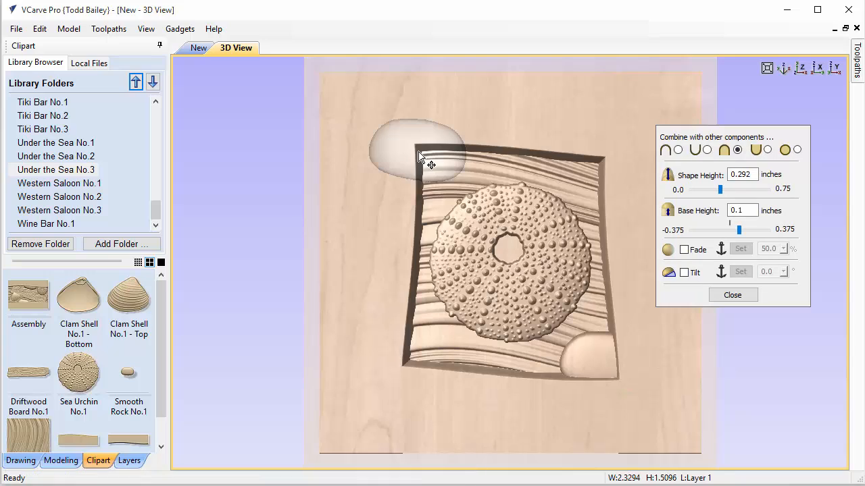
{"action": "left_click", "coordinate": [416, 148]}
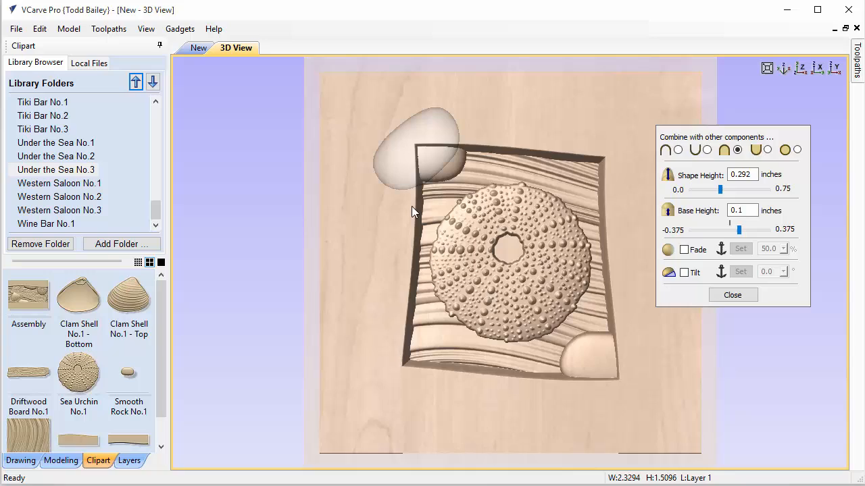
{"action": "left_click", "coordinate": [419, 149]}
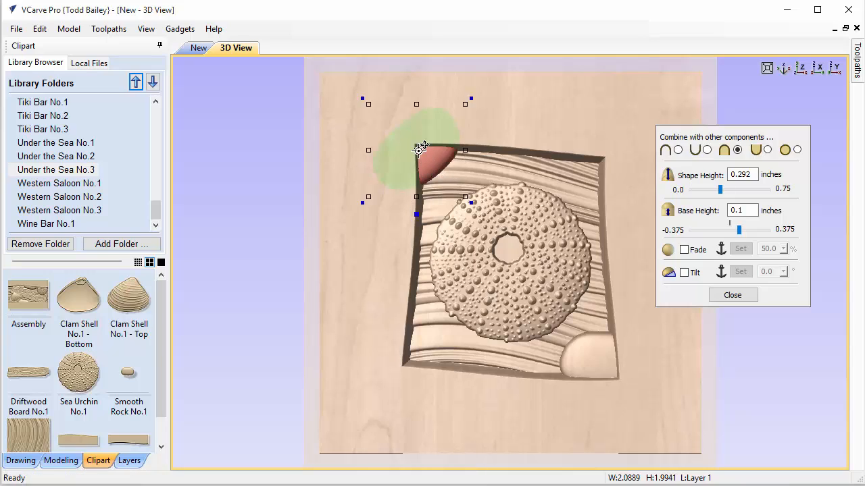
{"action": "left_click_drag", "start_coordinate": [421, 147], "coordinate": [435, 165]}
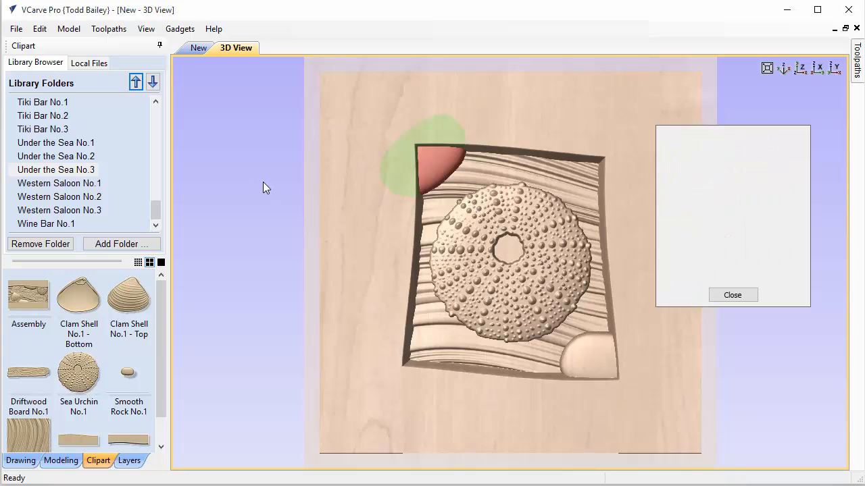
- Close the Combine settings and place the second rock in the bottom-right corner
{"action": "left_click", "coordinate": [733, 294]}
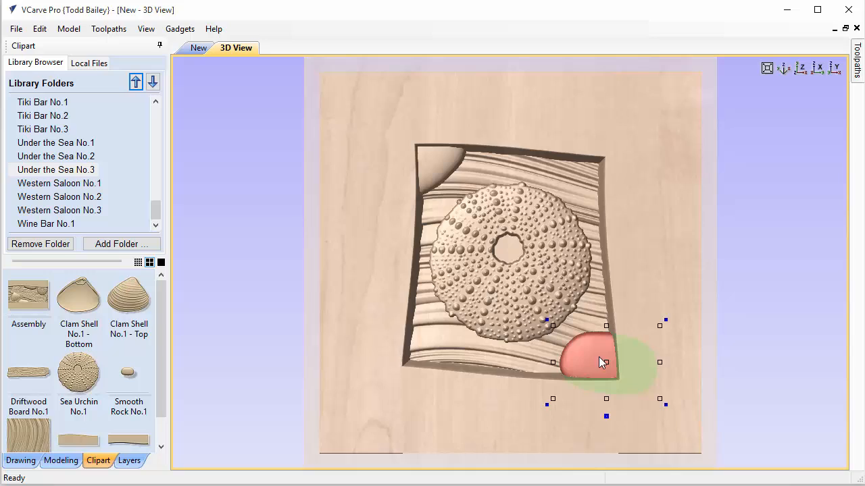
{"action": "left_click", "coordinate": [673, 329]}
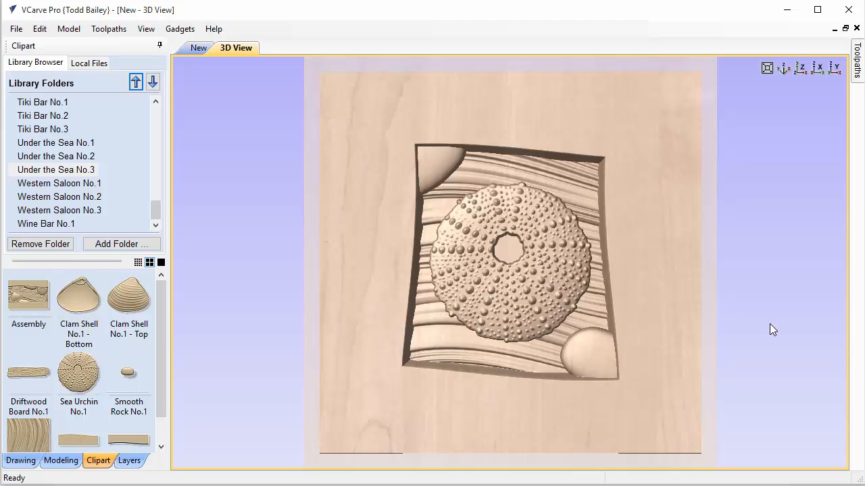
{"action": "mouse_move", "coordinate": [457, 132]}
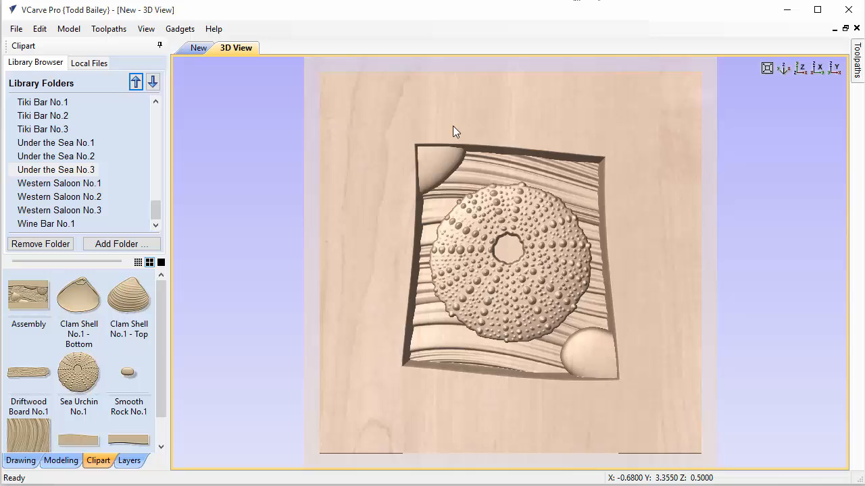
{"action": "mouse_move", "coordinate": [455, 130]}
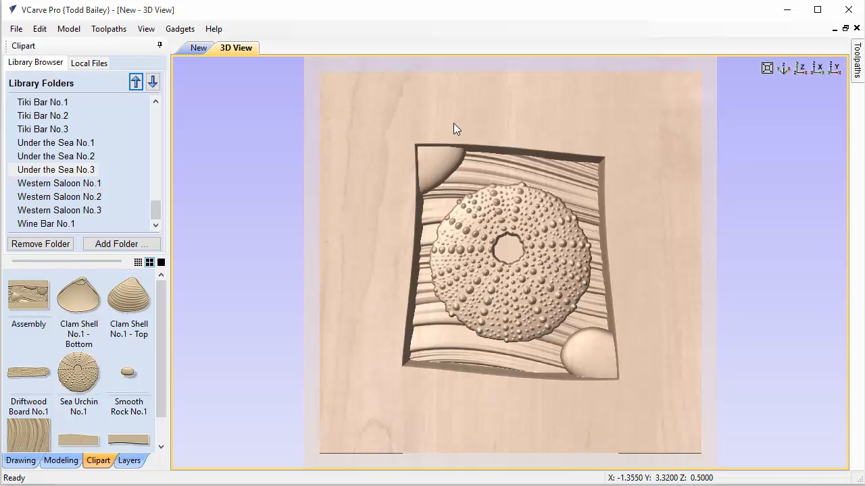
{"action": "mouse_move", "coordinate": [486, 381]}
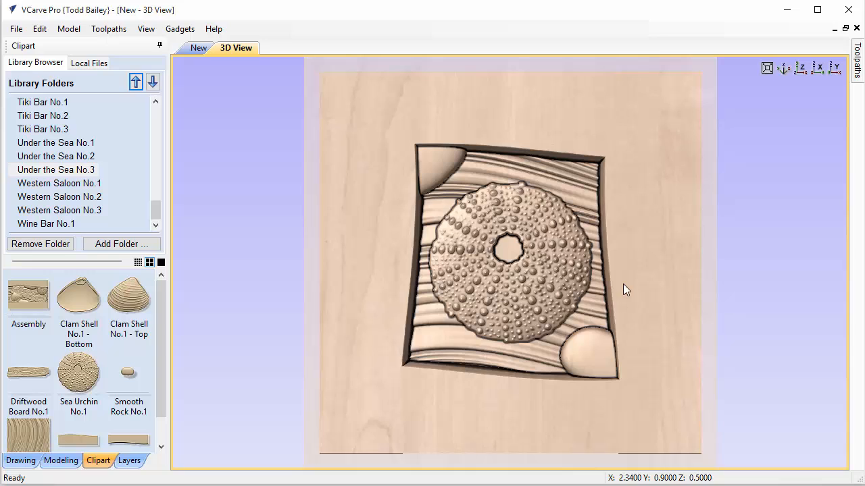
{"action": "left_click", "coordinate": [146, 29]}
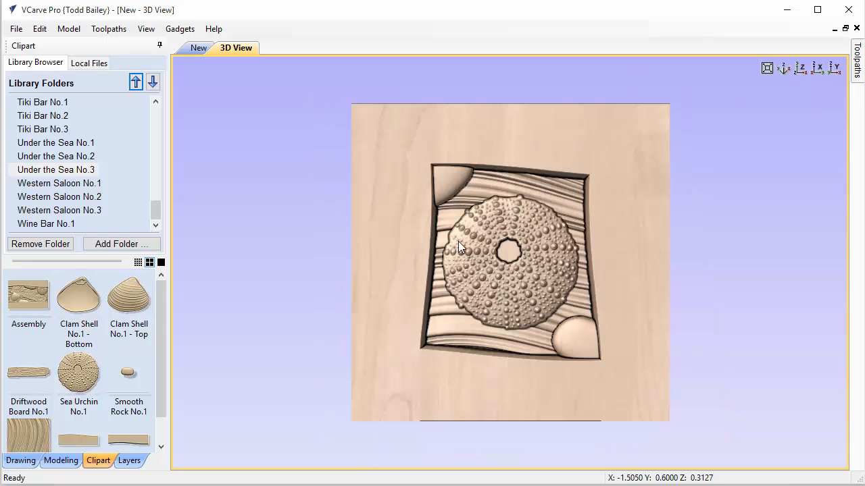
{"action": "mouse_move", "coordinate": [368, 332]}
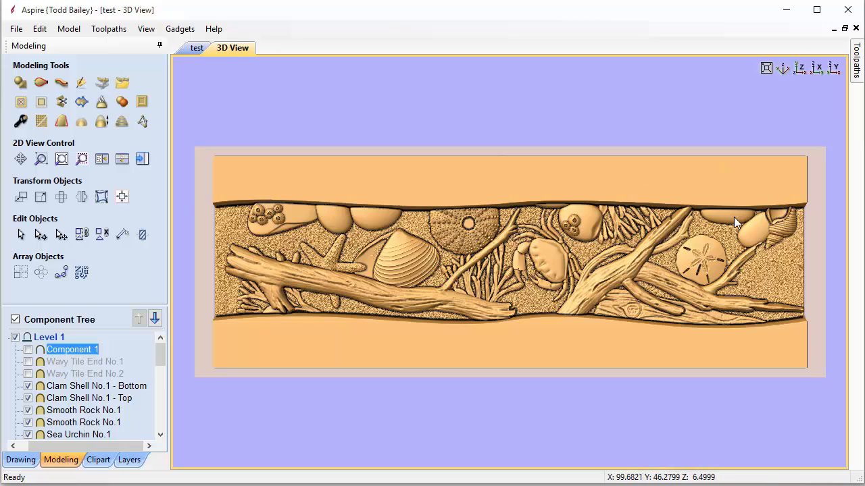
{"action": "mouse_move", "coordinate": [270, 252]}
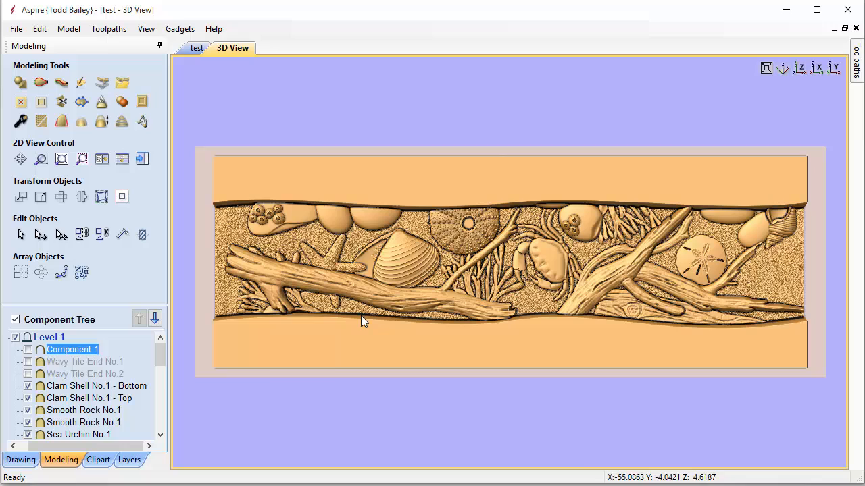
{"action": "mouse_move", "coordinate": [173, 389]}
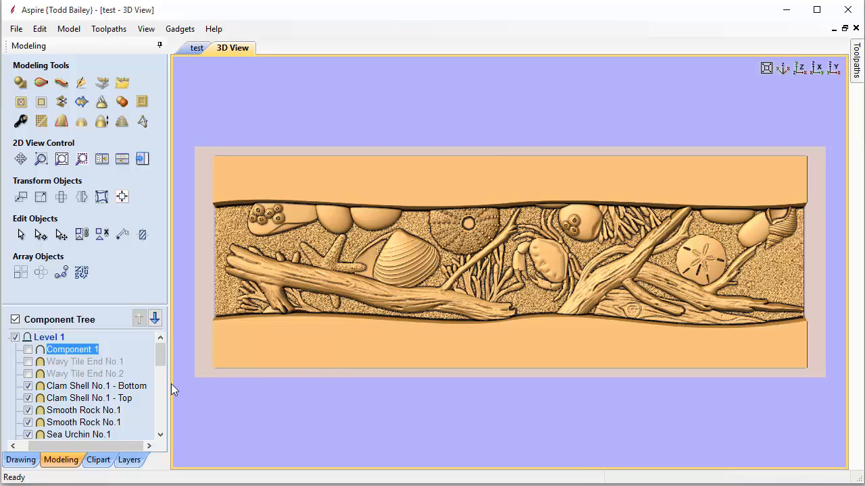
{"action": "mouse_move", "coordinate": [227, 209]}
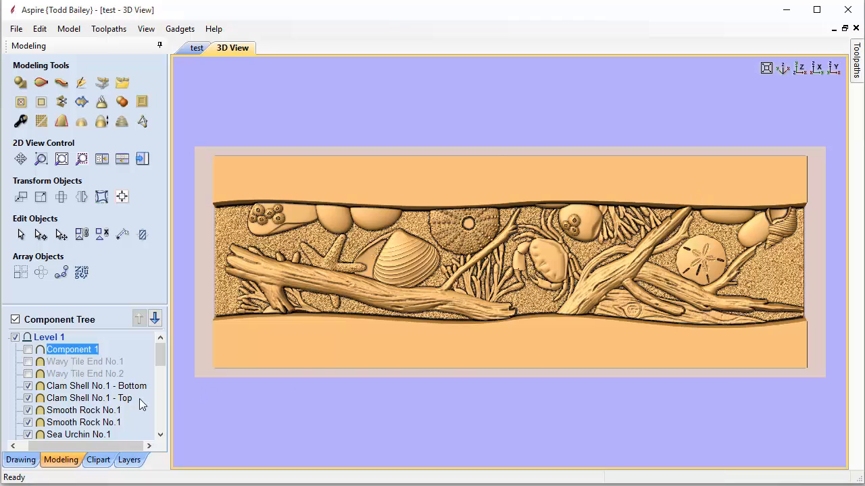
- Show Wavy Tile End No.1 and No.2 caps, hiding them briefly to compare the panel
{"action": "left_click", "coordinate": [28, 362]}
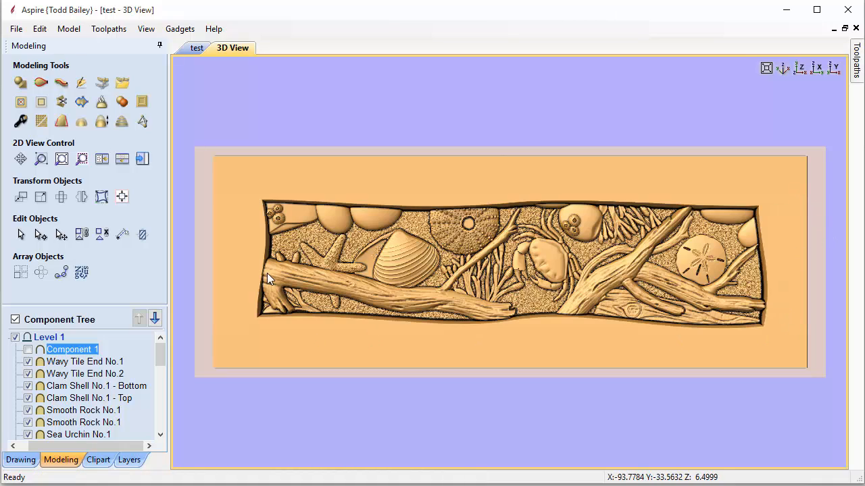
{"action": "mouse_move", "coordinate": [411, 346]}
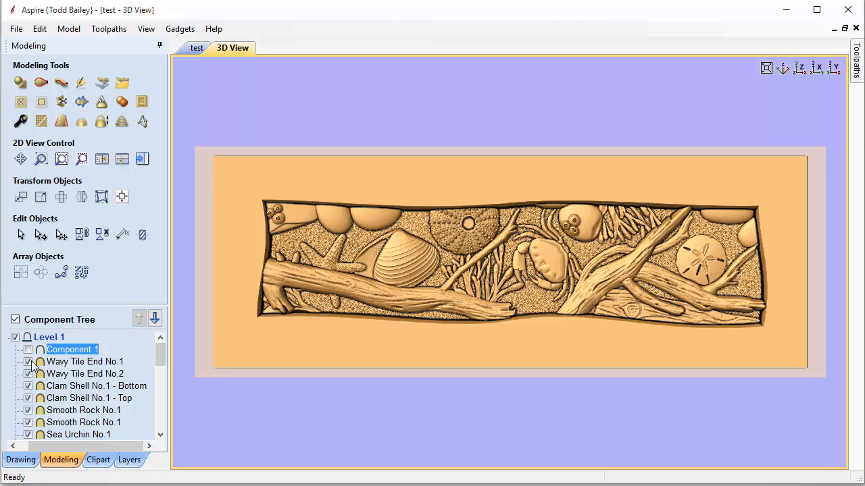
{"action": "left_click", "coordinate": [30, 362]}
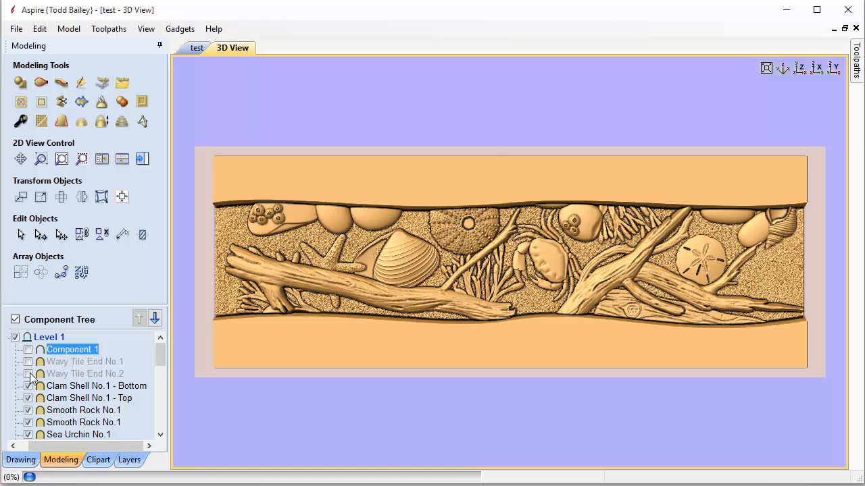
{"action": "left_click", "coordinate": [28, 362]}
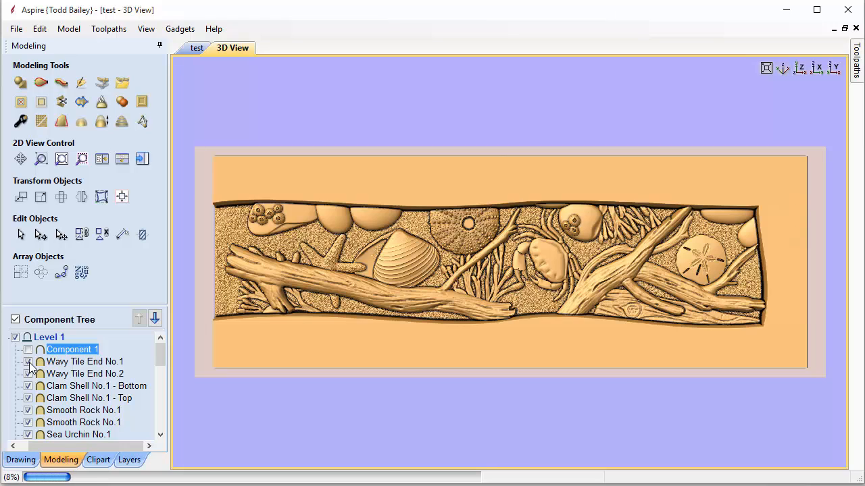
{"action": "left_click", "coordinate": [28, 362]}
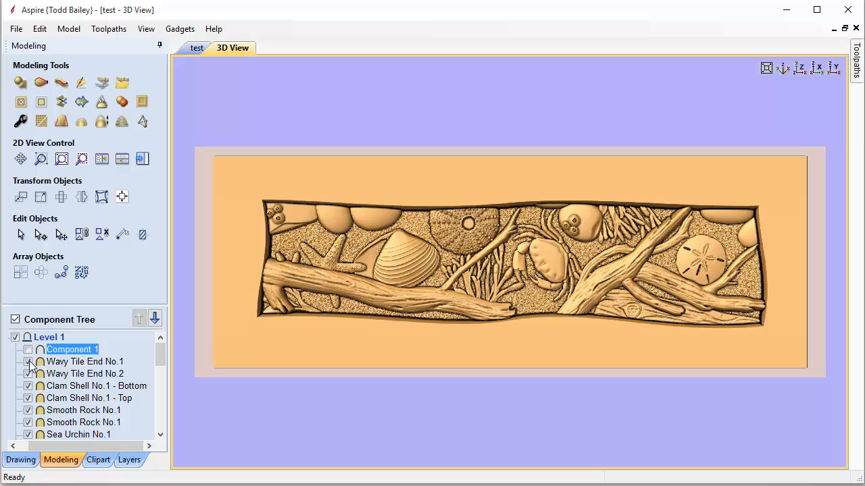
{"action": "left_click", "coordinate": [28, 349]}
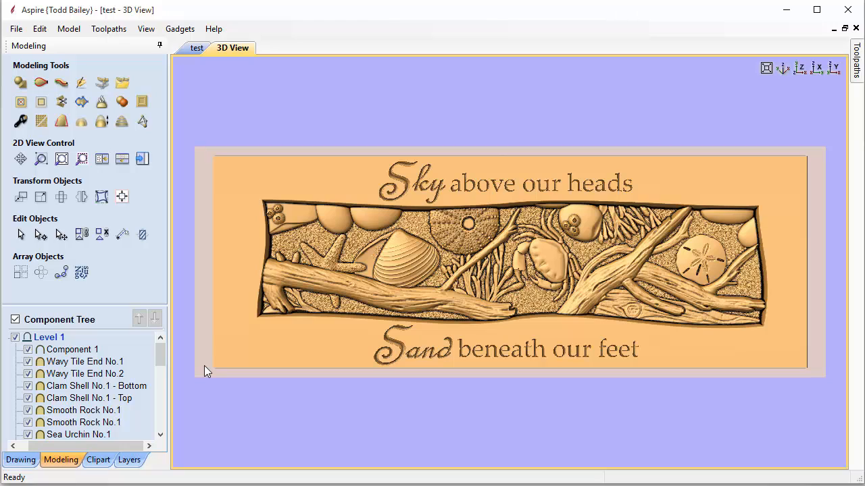
{"action": "mouse_move", "coordinate": [284, 208]}
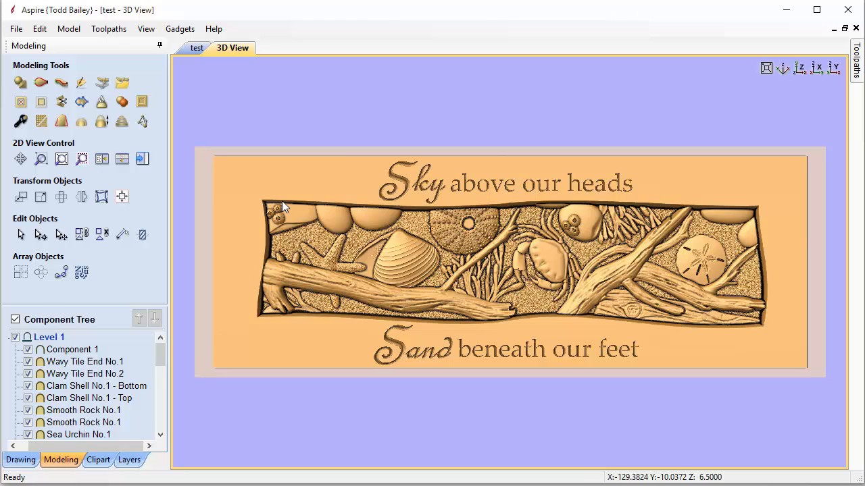
{"action": "mouse_move", "coordinate": [365, 139]}
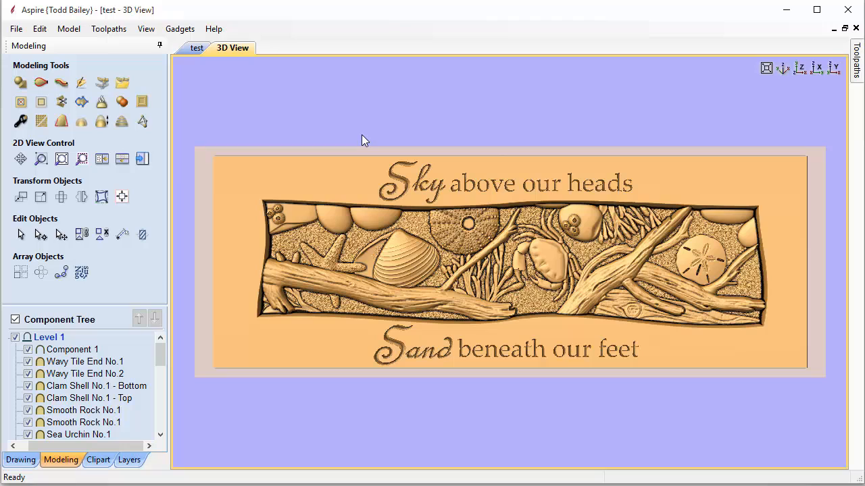
{"action": "mouse_move", "coordinate": [435, 189]}
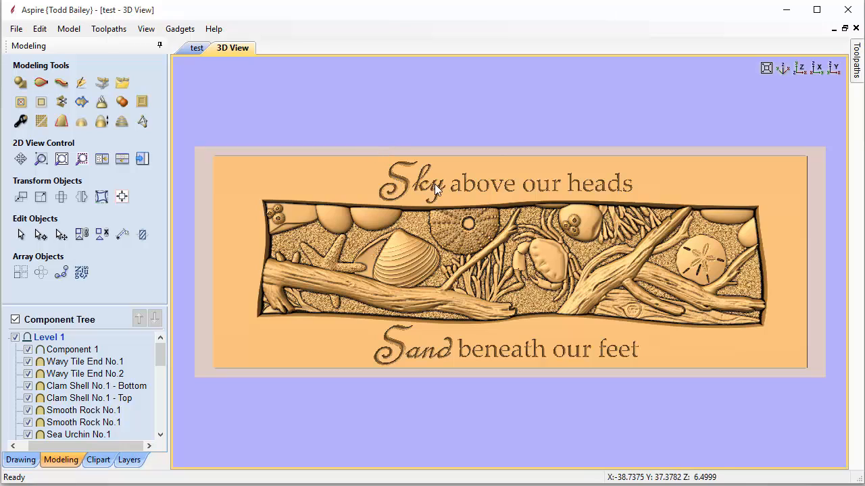
{"action": "mouse_move", "coordinate": [474, 191]}
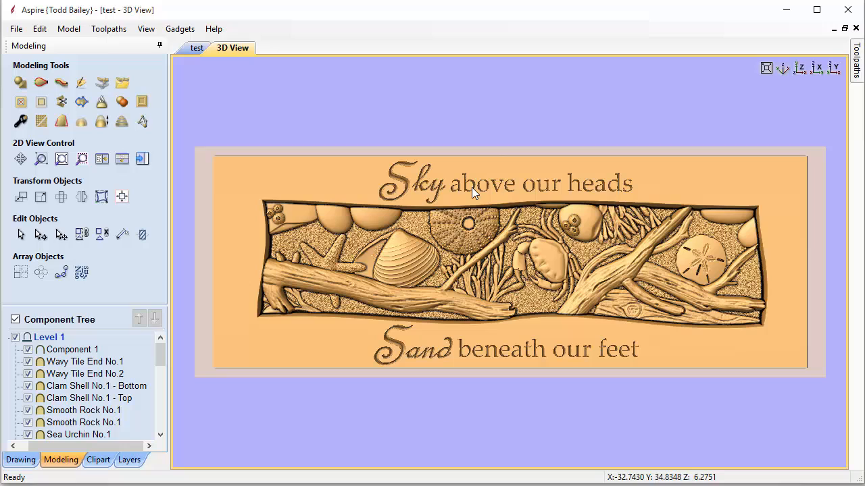
{"action": "mouse_move", "coordinate": [213, 358]}
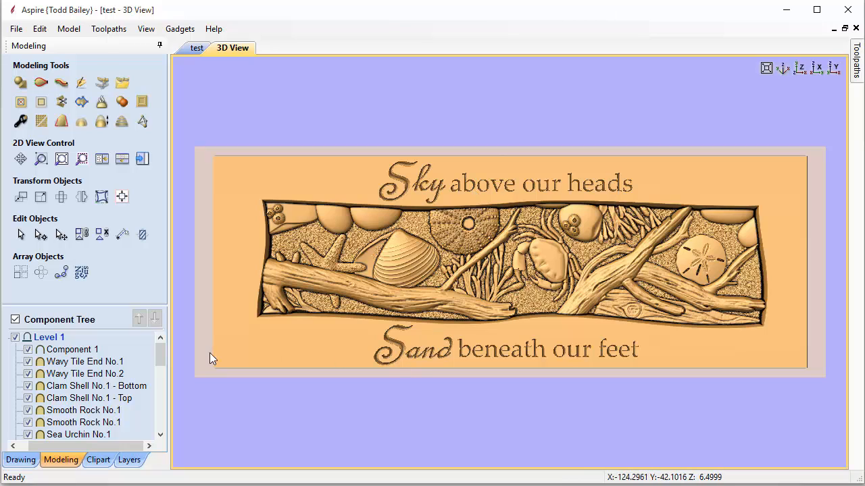
{"action": "left_click", "coordinate": [28, 349]}
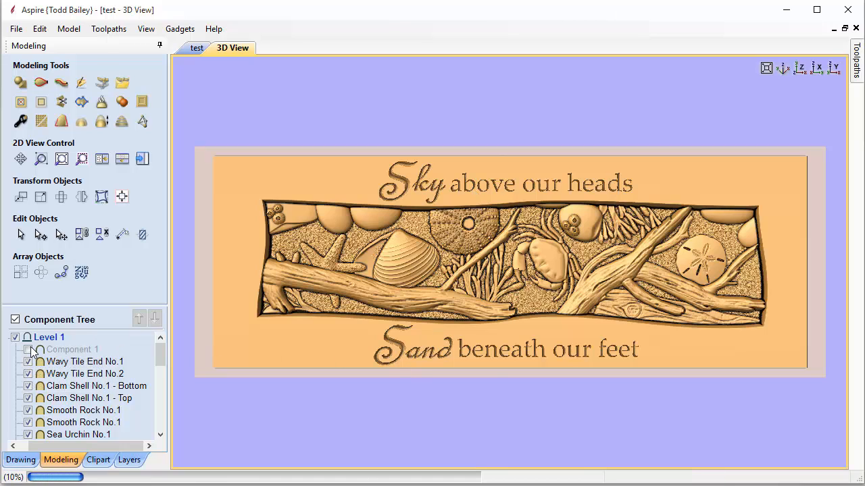
{"action": "left_click", "coordinate": [30, 349]}
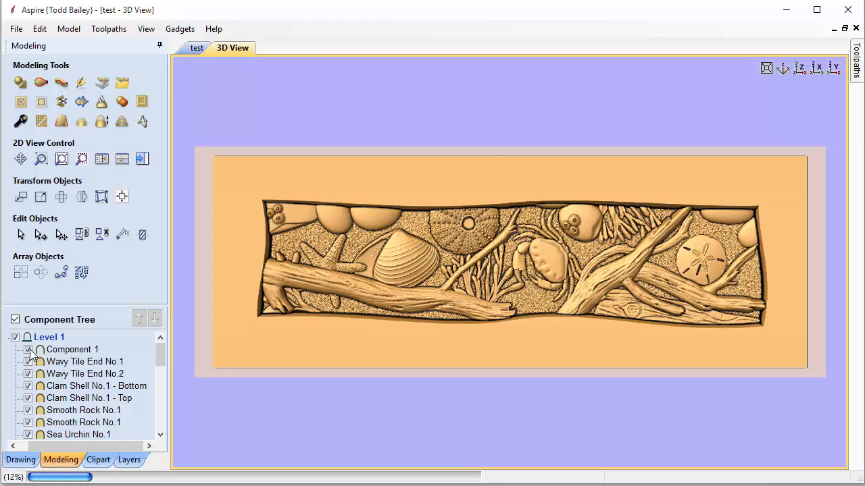